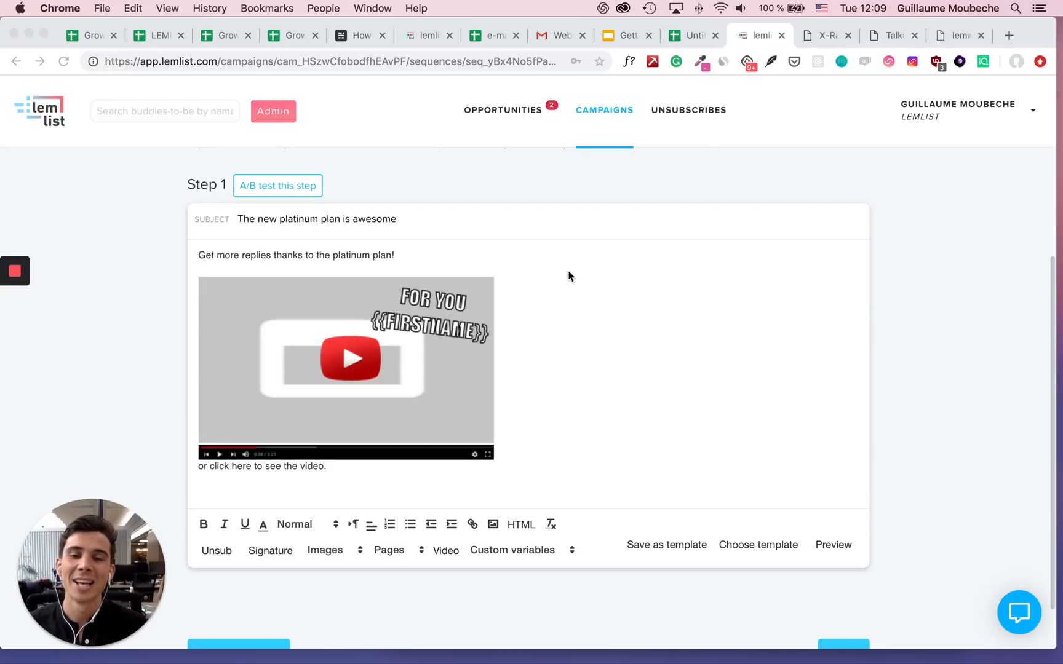
mouse_move(542, 274)
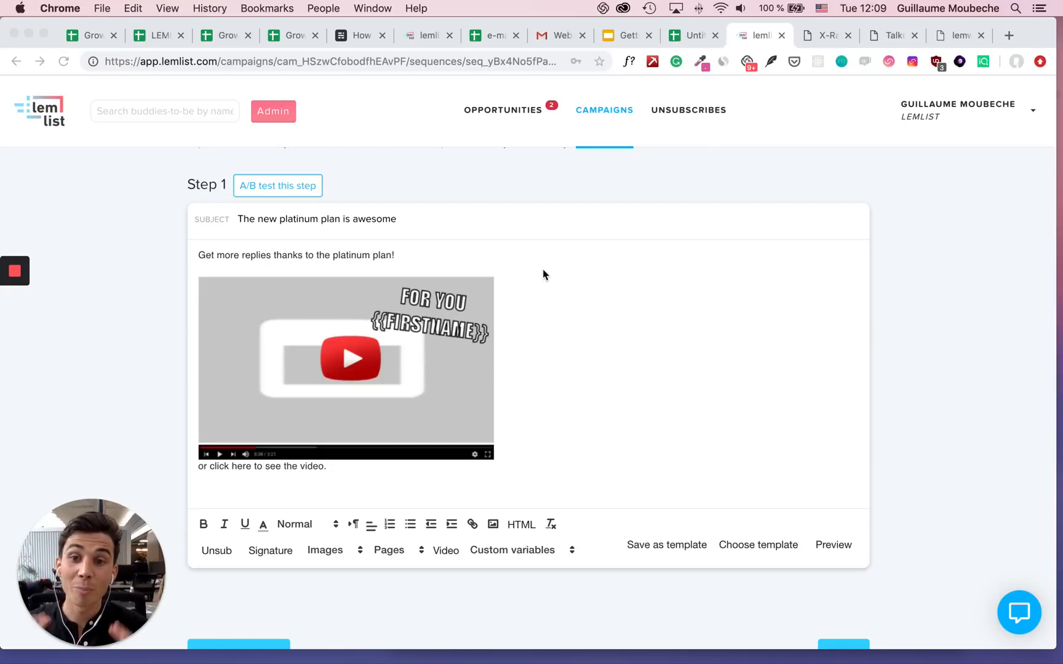
Step: Scroll the landing page editor to show the 'Welcome {{firstName}}' page and its top-section settings
scroll(down, 3)
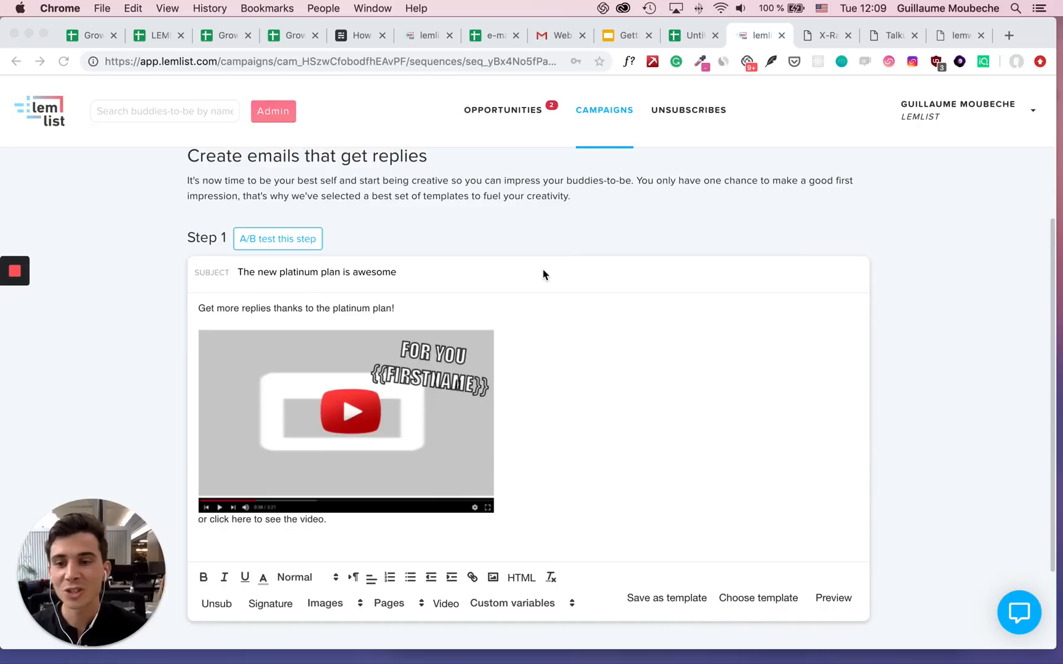
mouse_move(251, 379)
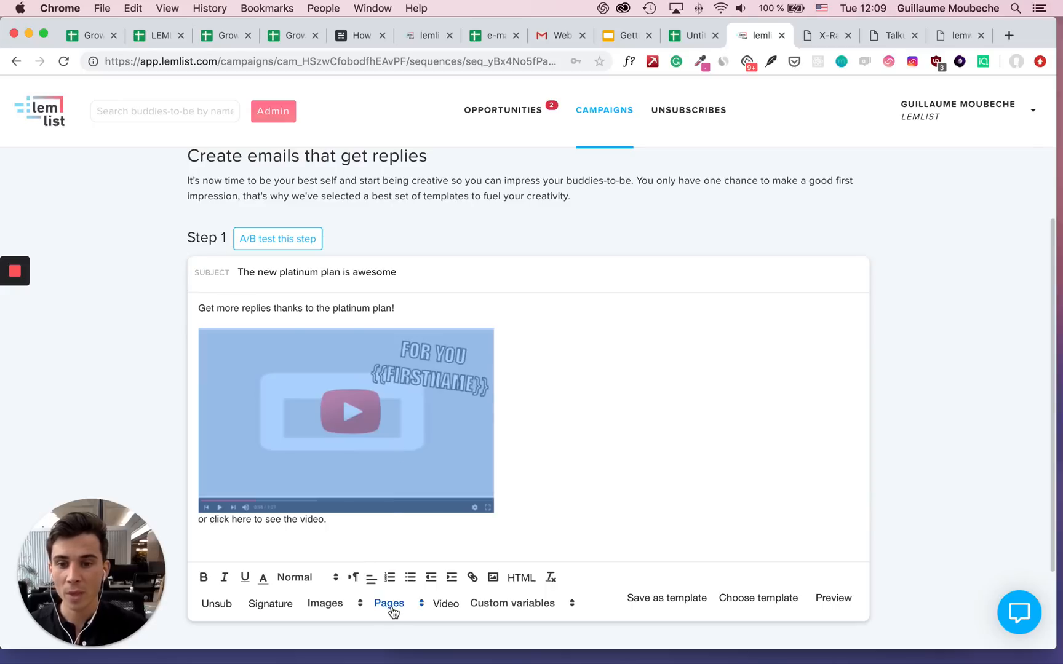
mouse_move(409, 634)
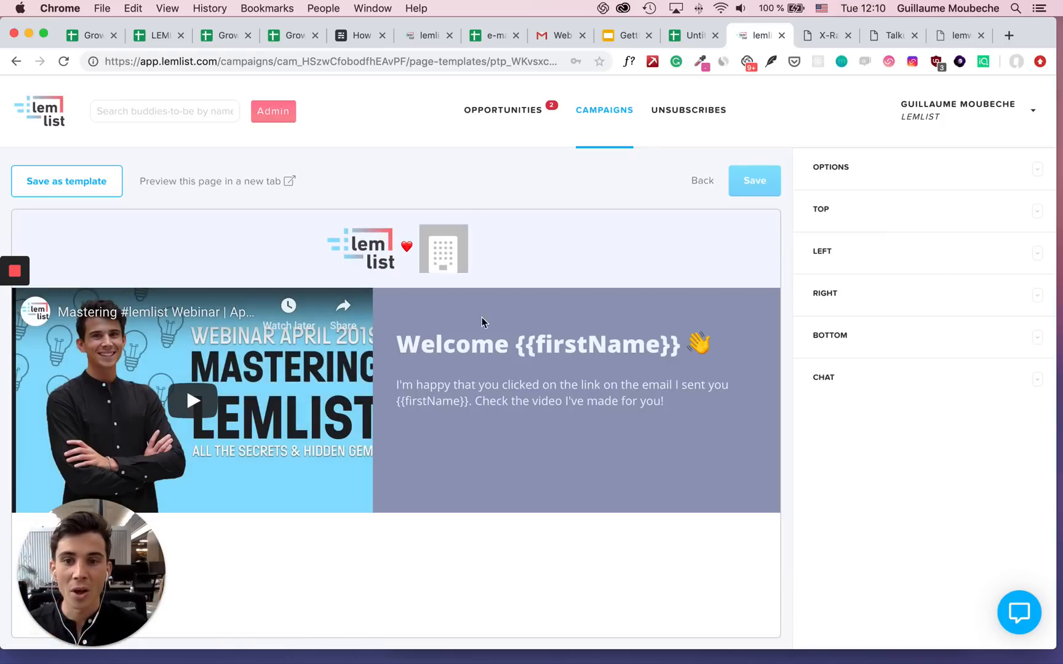
mouse_move(540, 404)
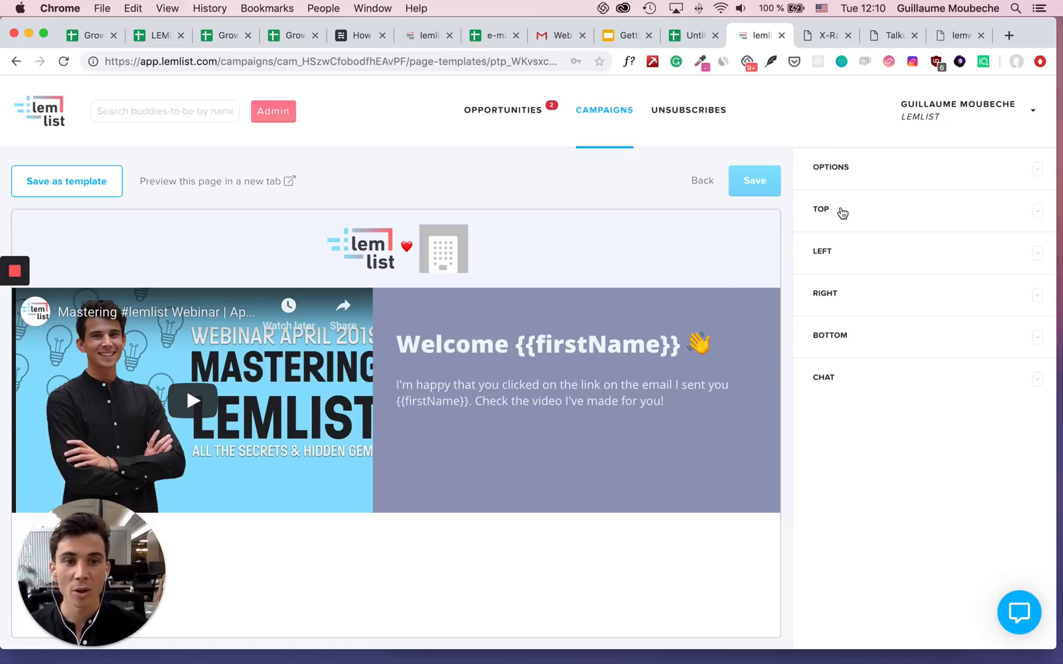
Step: Set the TOP banner background colour to pale yellow using the colour wheel
click(820, 208)
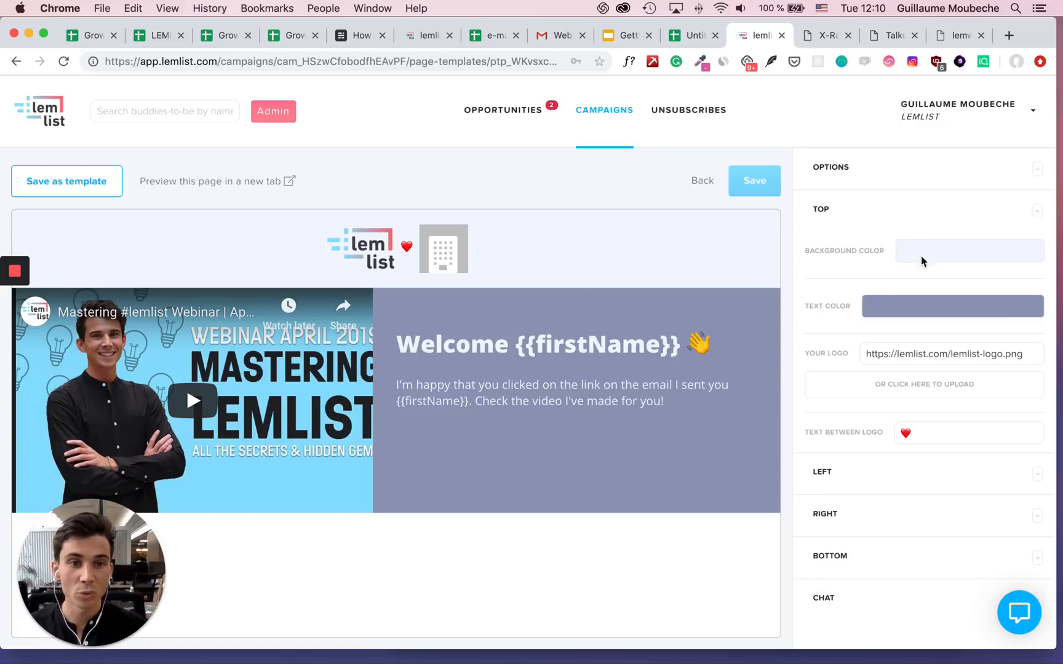
click(969, 250)
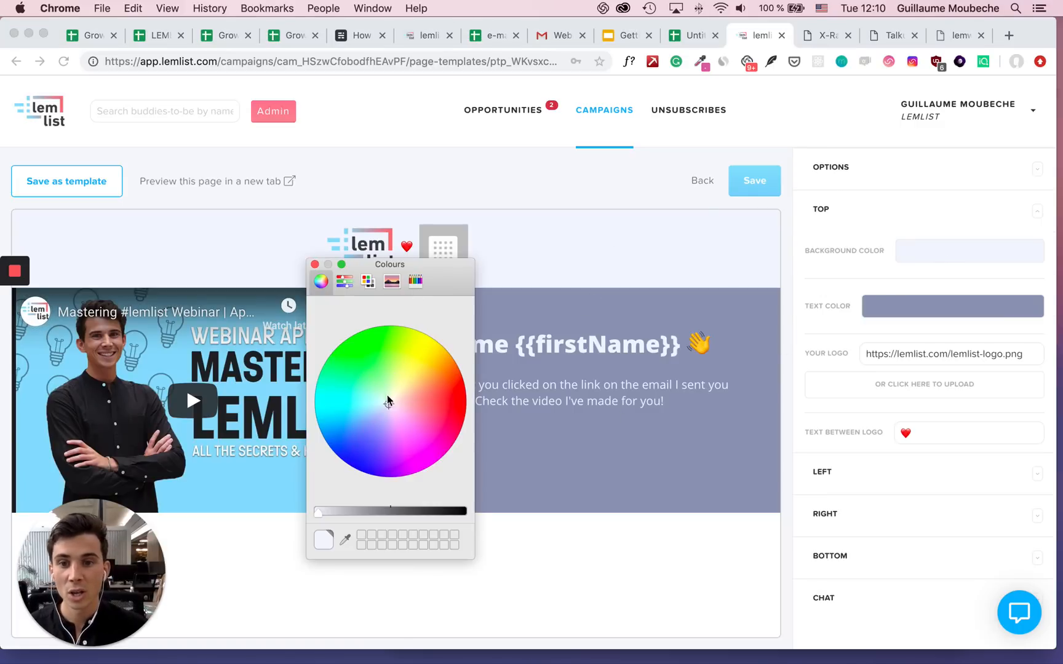
click(440, 385)
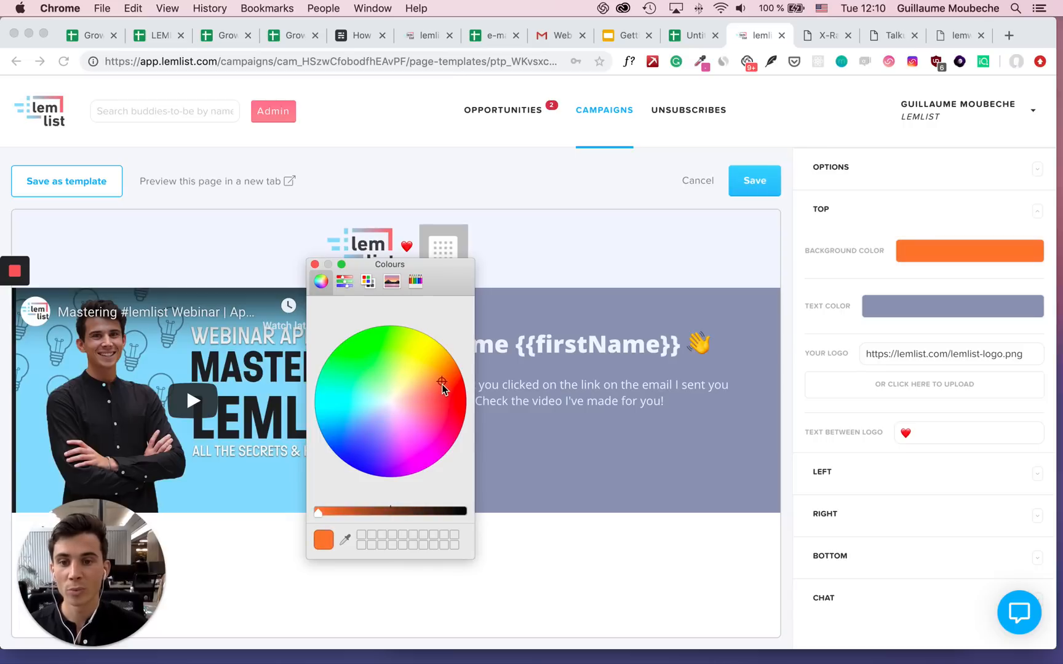
click(439, 382)
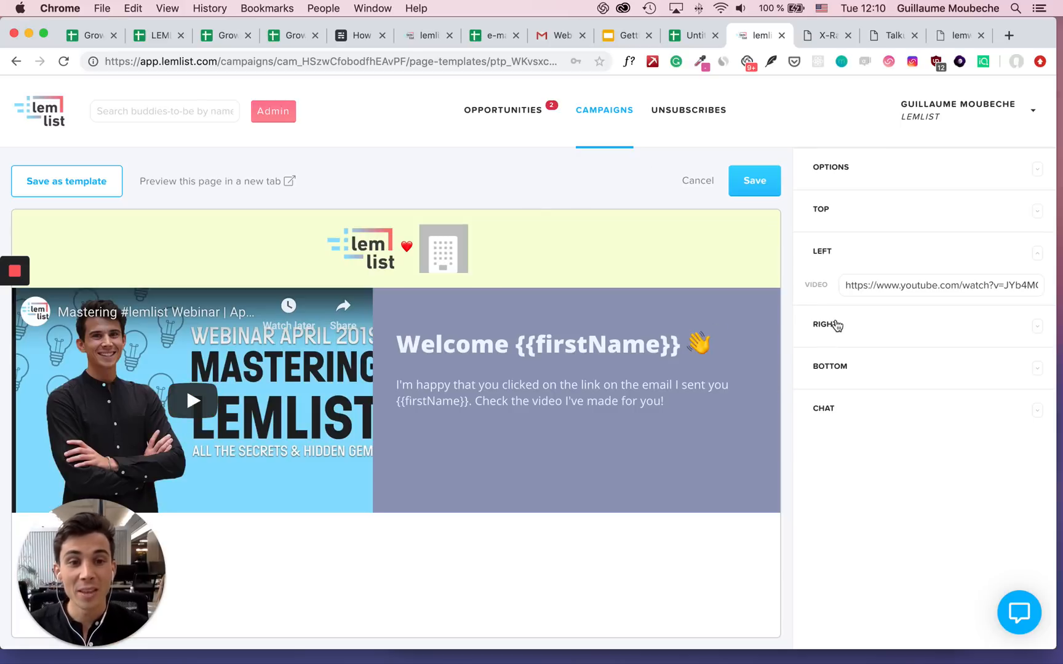
Step: Rewrite the RIGHT section text to end with 'Let's help {{companyName}}'
click(824, 325)
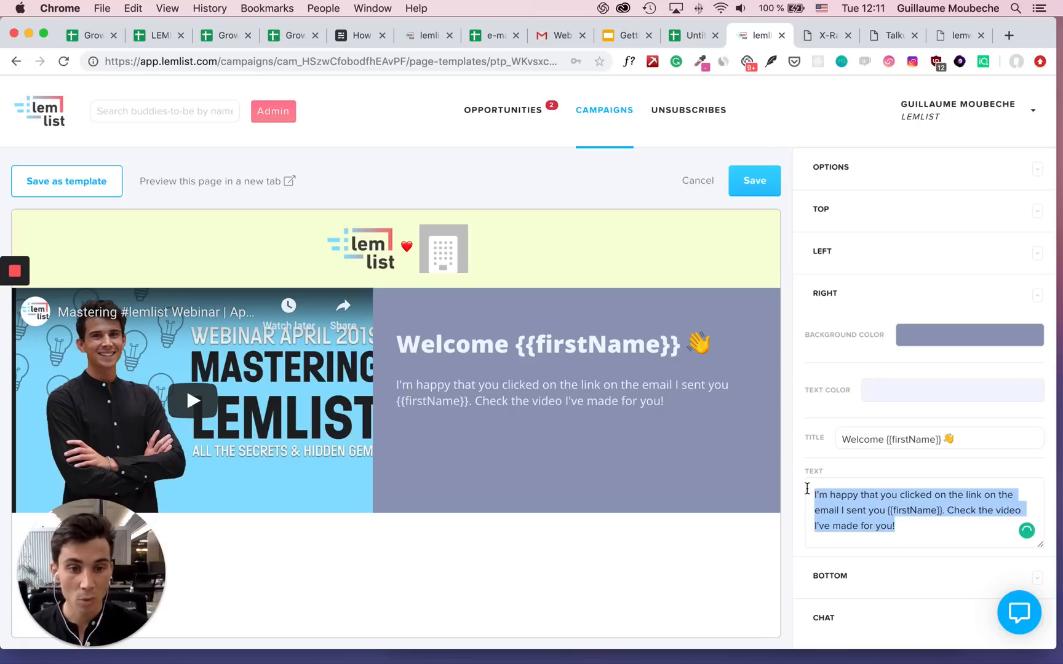
text(I hope you're enjoying this)
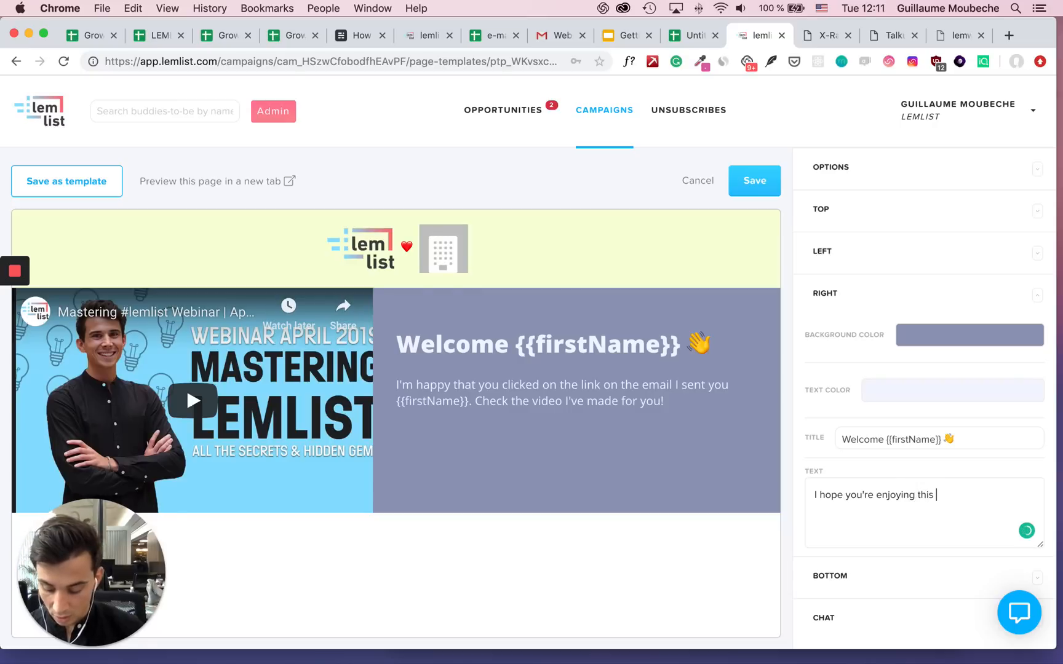
text(new feature!)
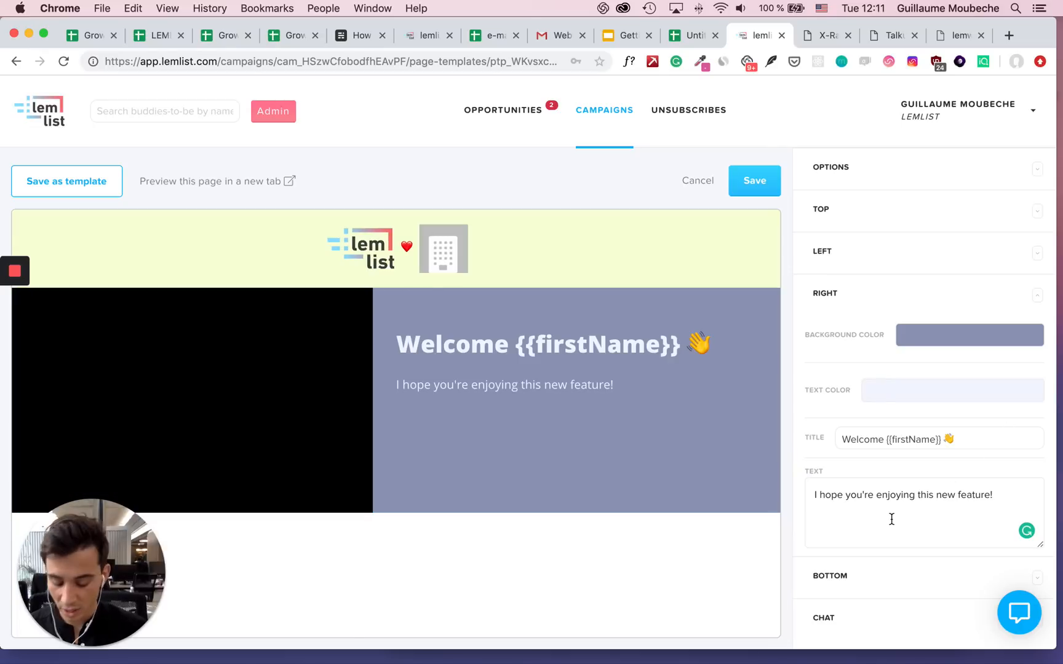
text(Let)
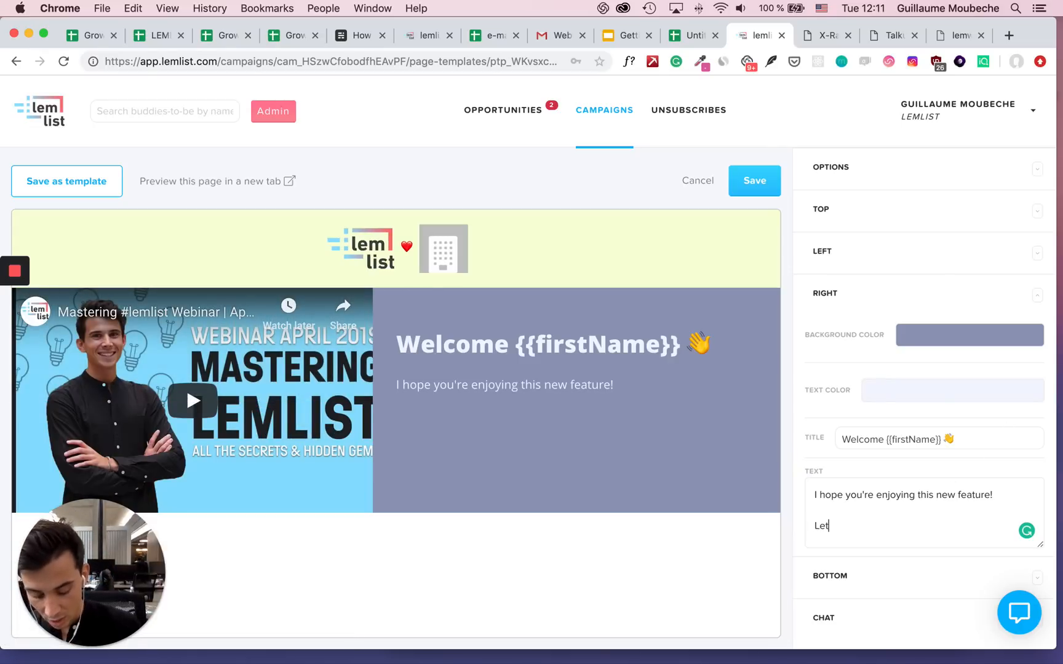
text('s help)
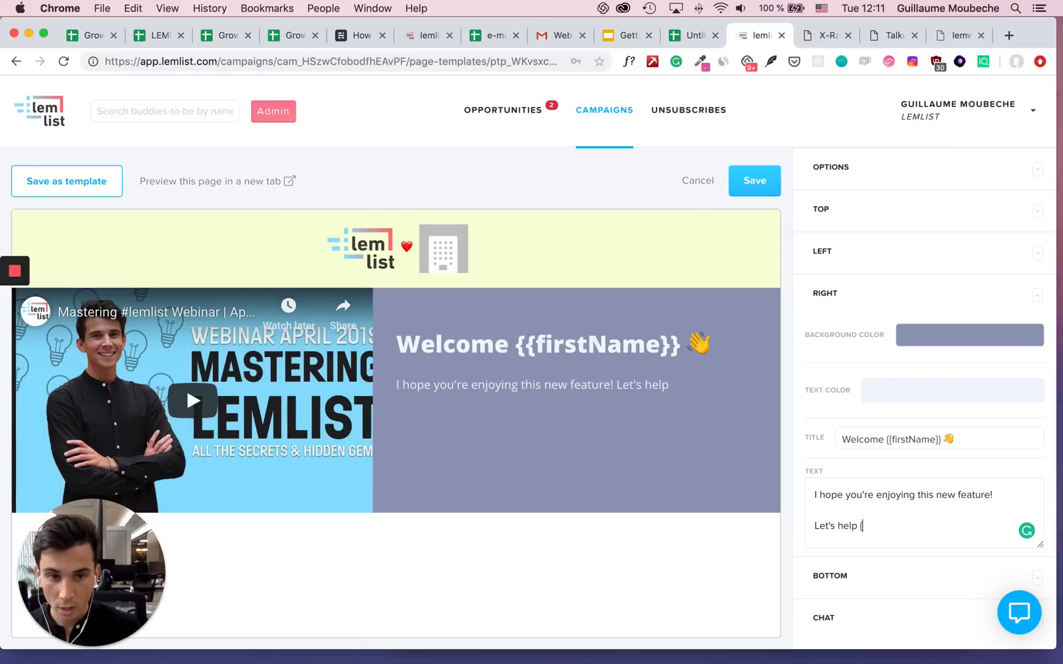
text({{compan)
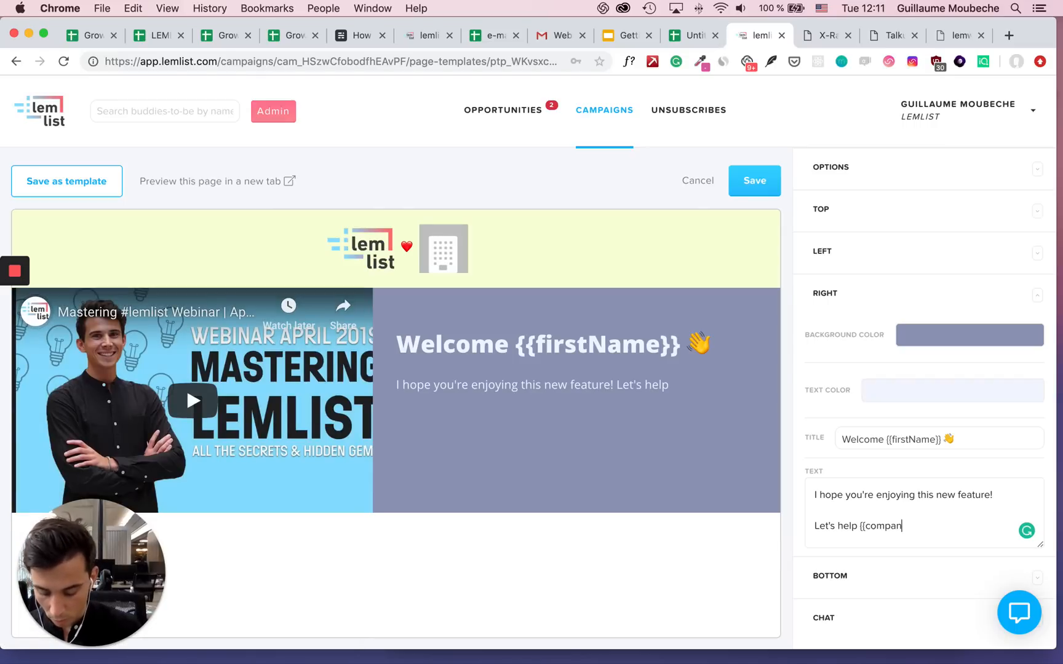
text(yName)
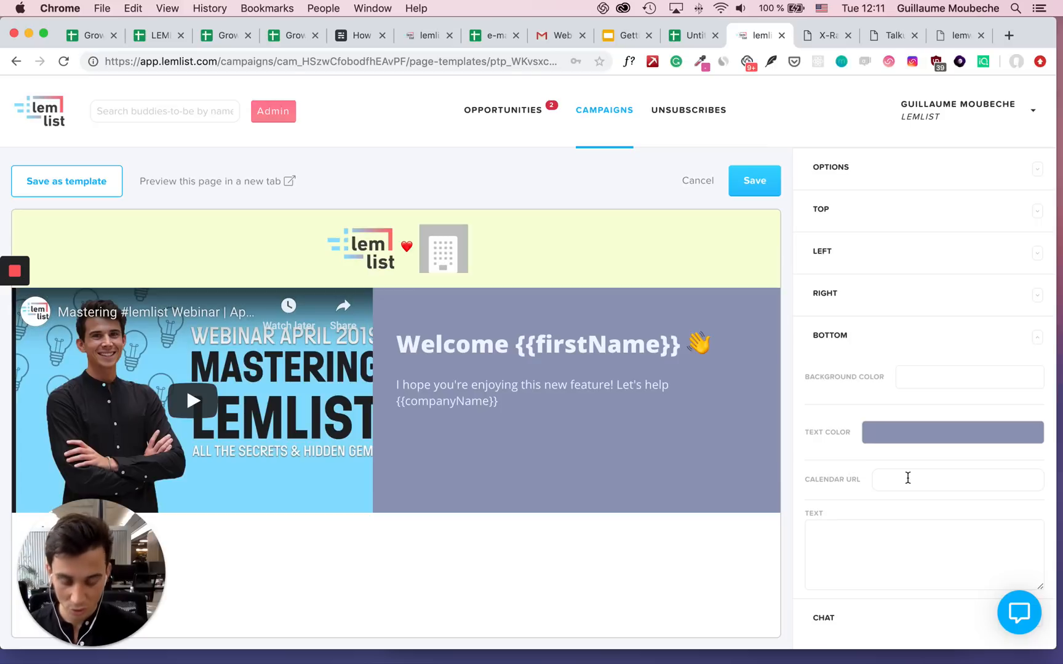
text(https://calendly.com/tlnk/15minutes)
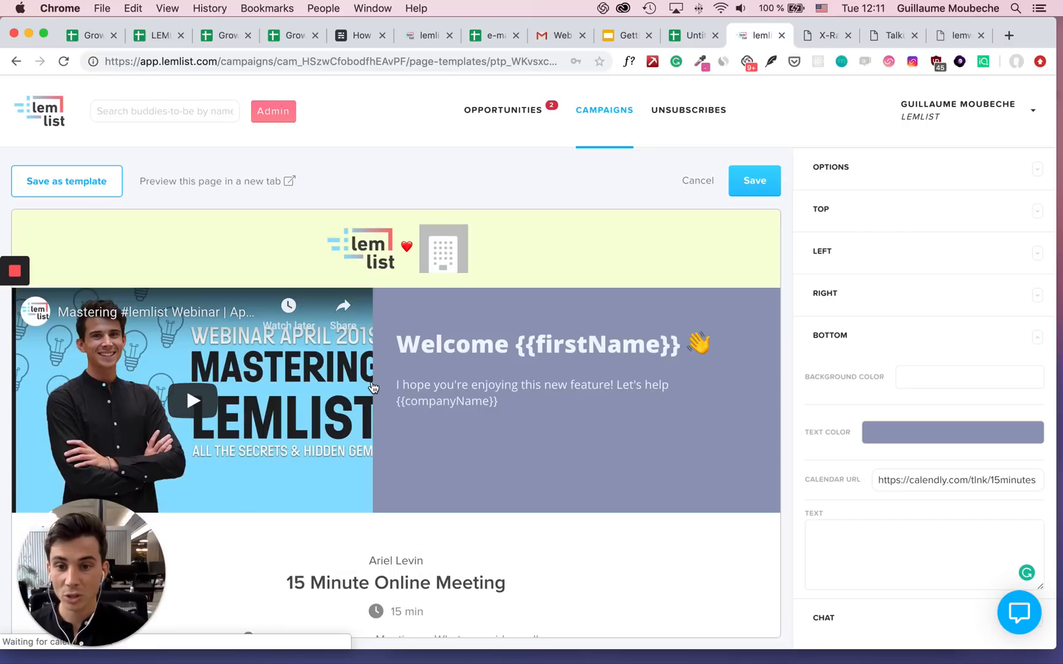
scroll(down, 3)
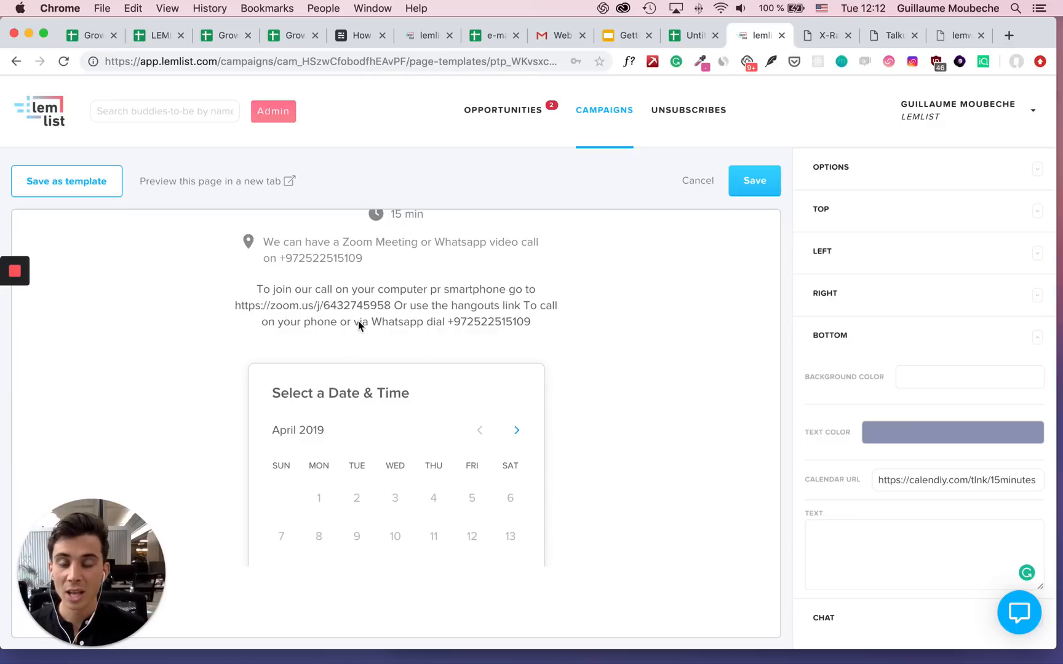
mouse_move(354, 356)
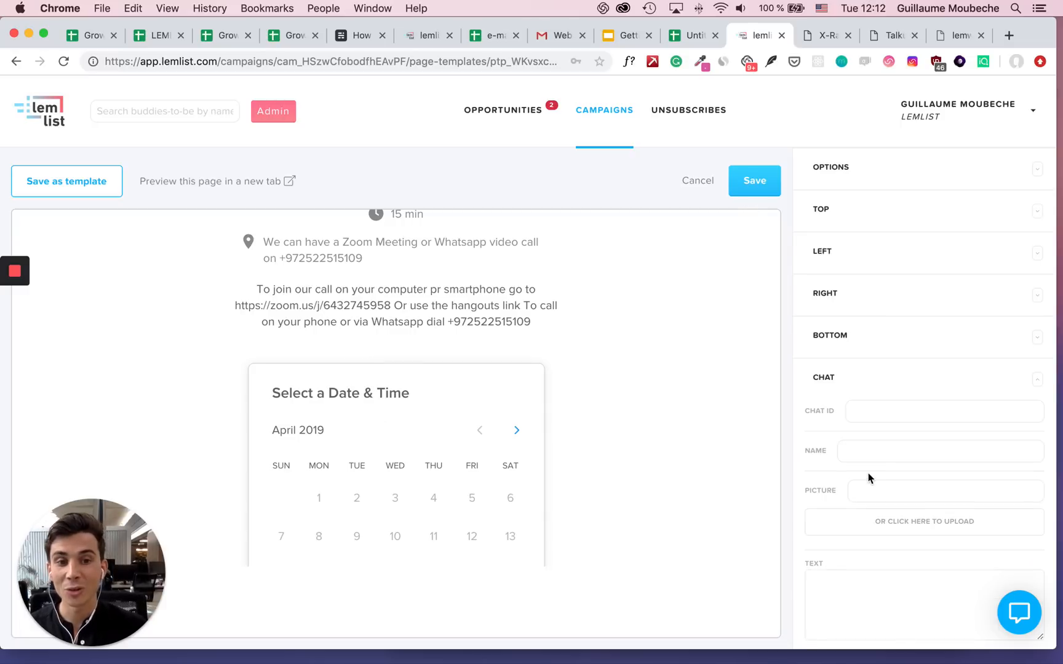
mouse_move(590, 371)
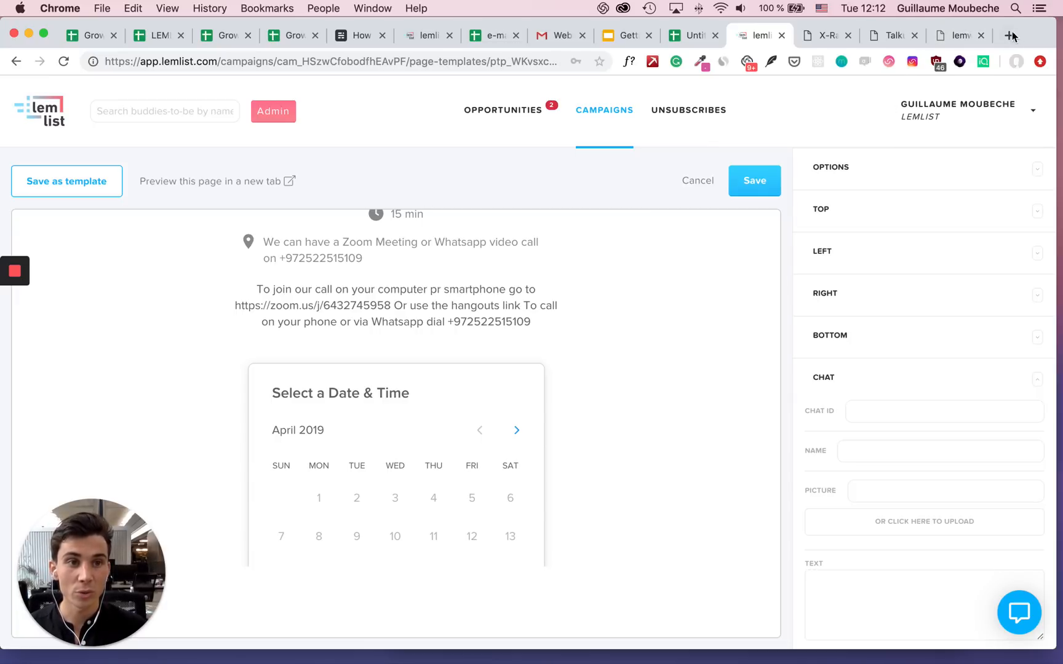
Step: Get the Application Id from Talkus settings, then go back to the lemlist editor
click(1009, 35)
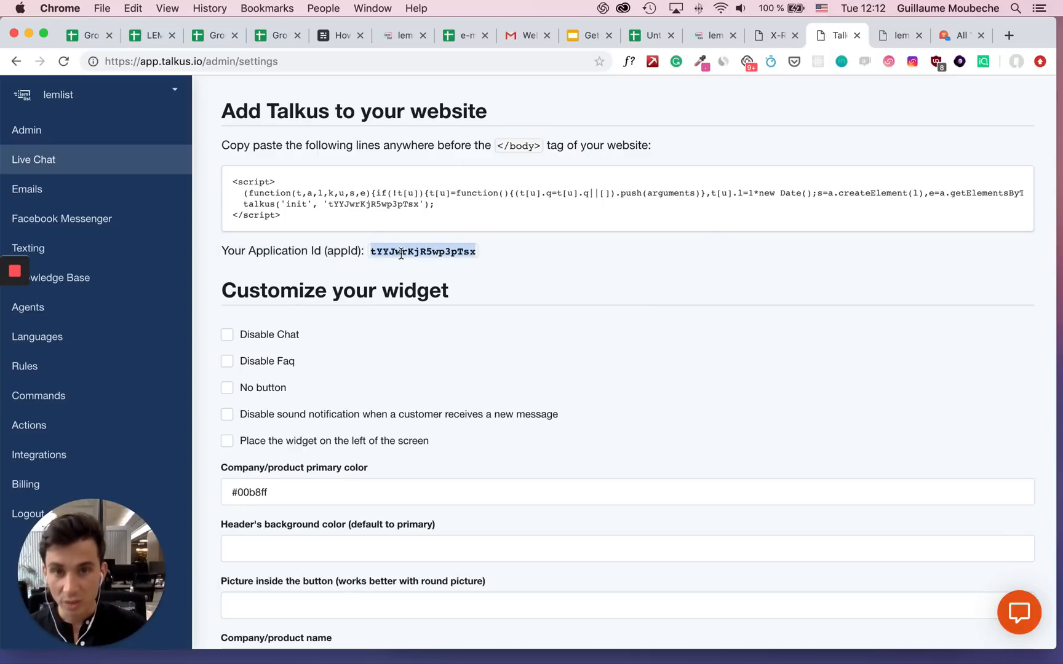
click(705, 35)
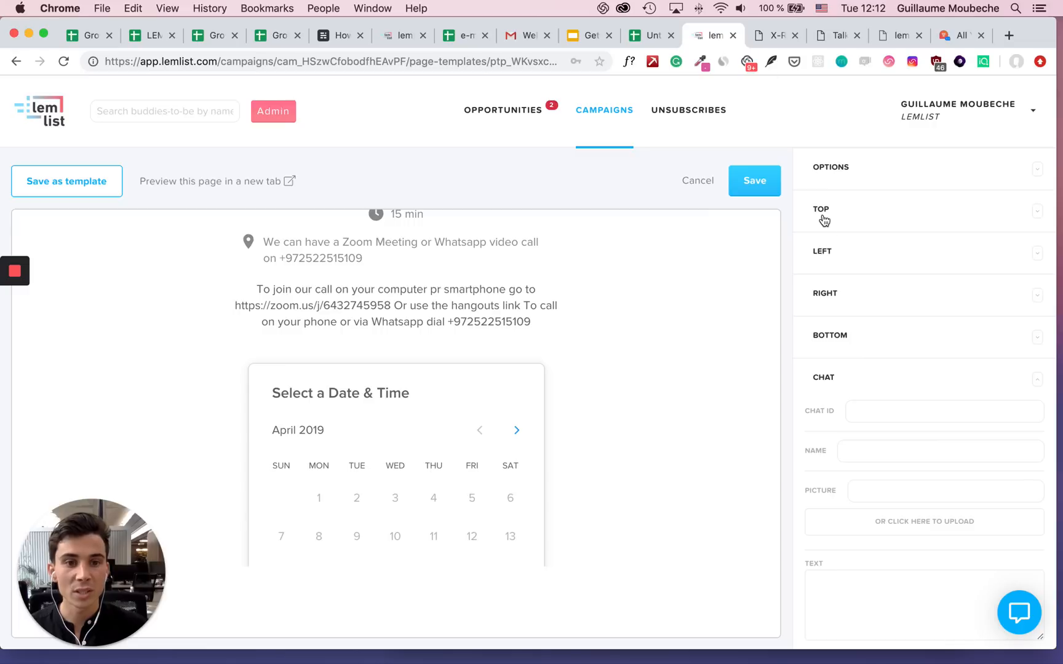
Step: Set the Chat ID to tYYJwrKjR5wp3pTsx and the chat agent name to Guillaume
click(942, 412)
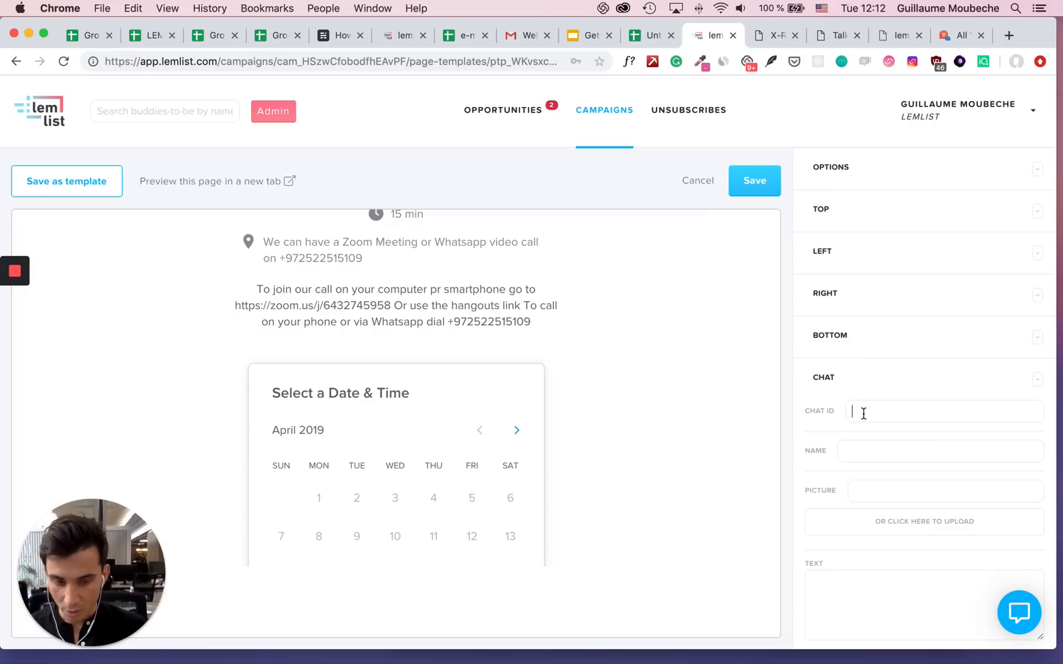
text(tYYJwrKjR5wp3pTsx)
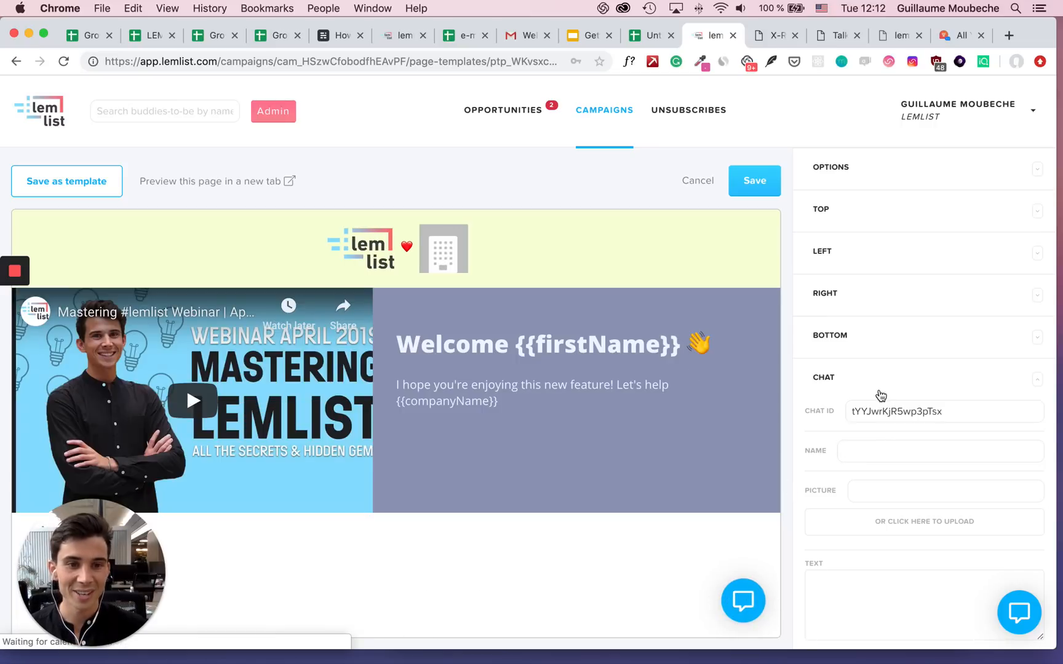
click(941, 451)
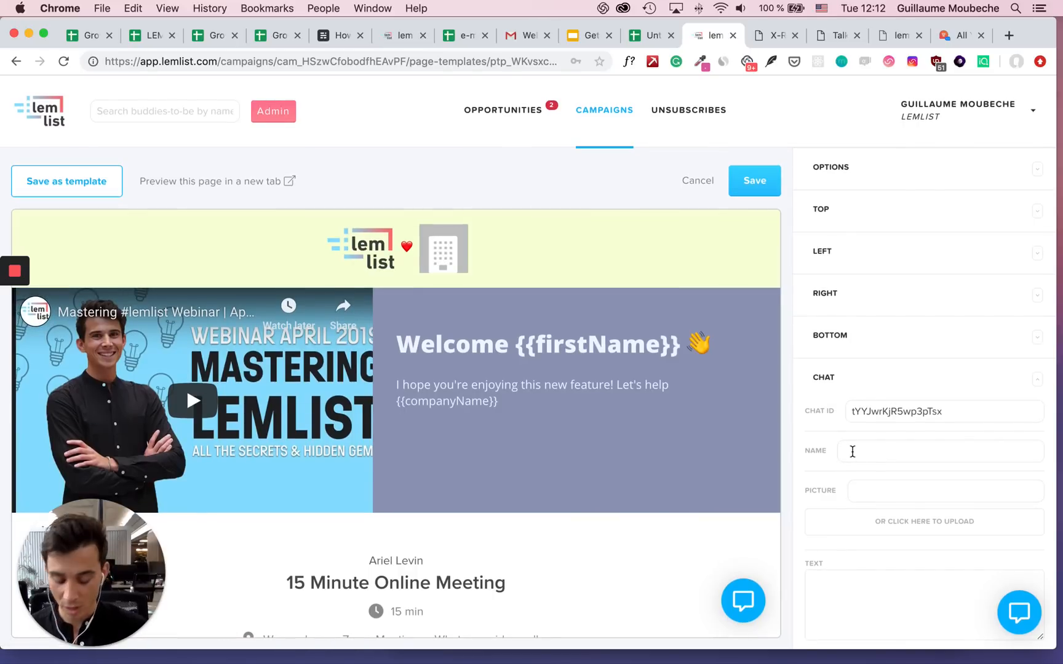
text(Guillaume)
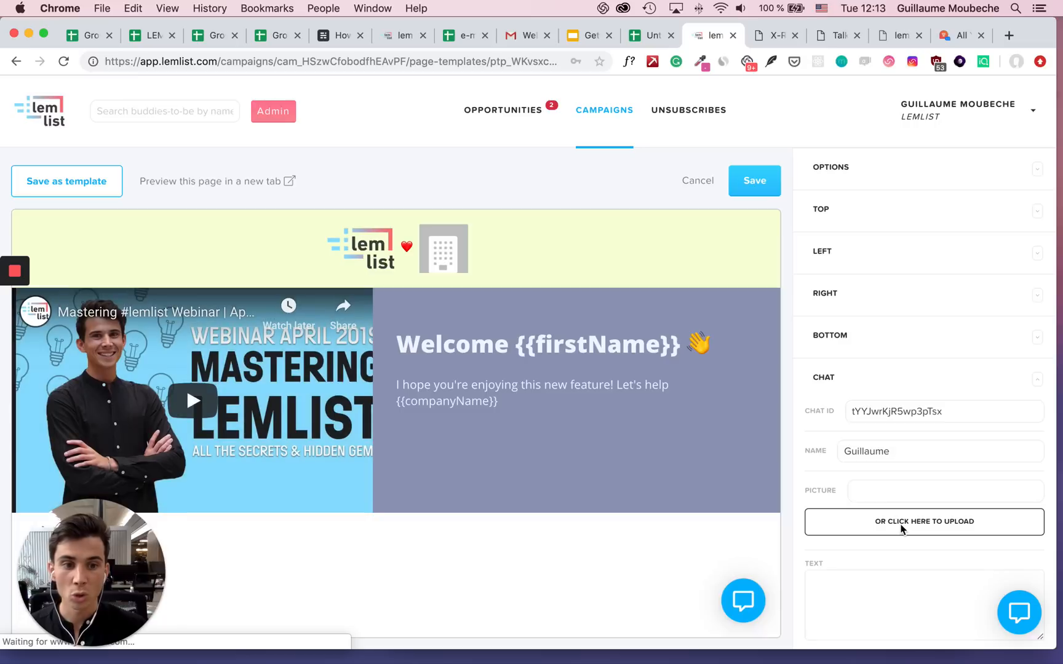
click(923, 521)
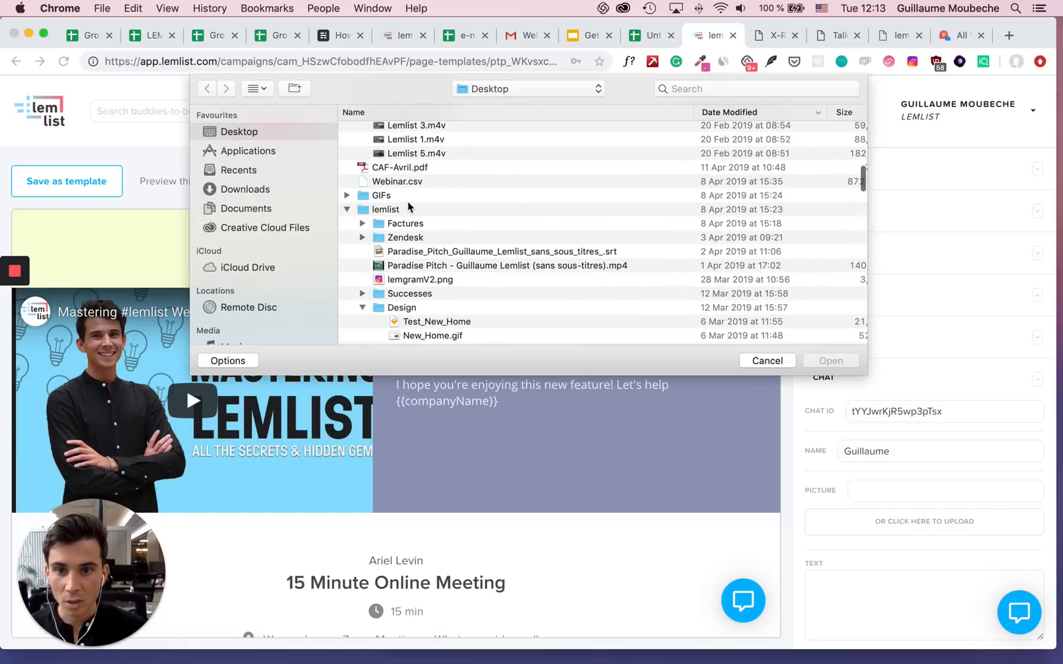
Step: Pick DSC08110-removebg-hd.png from the Desktop folder and open it for upload
scroll(down, 3)
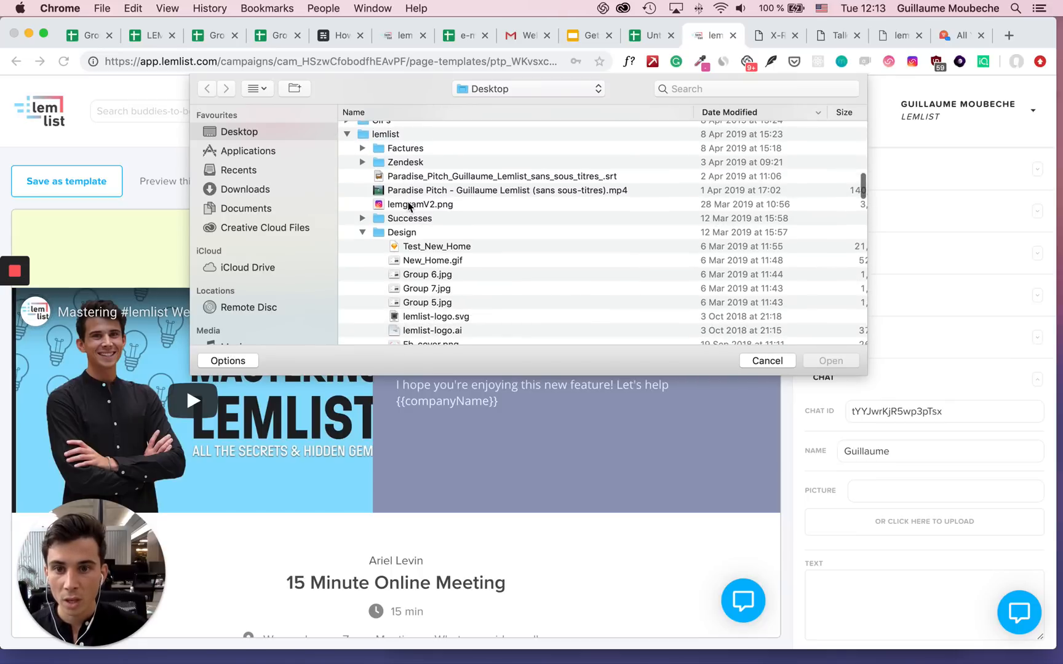
scroll(down, 3)
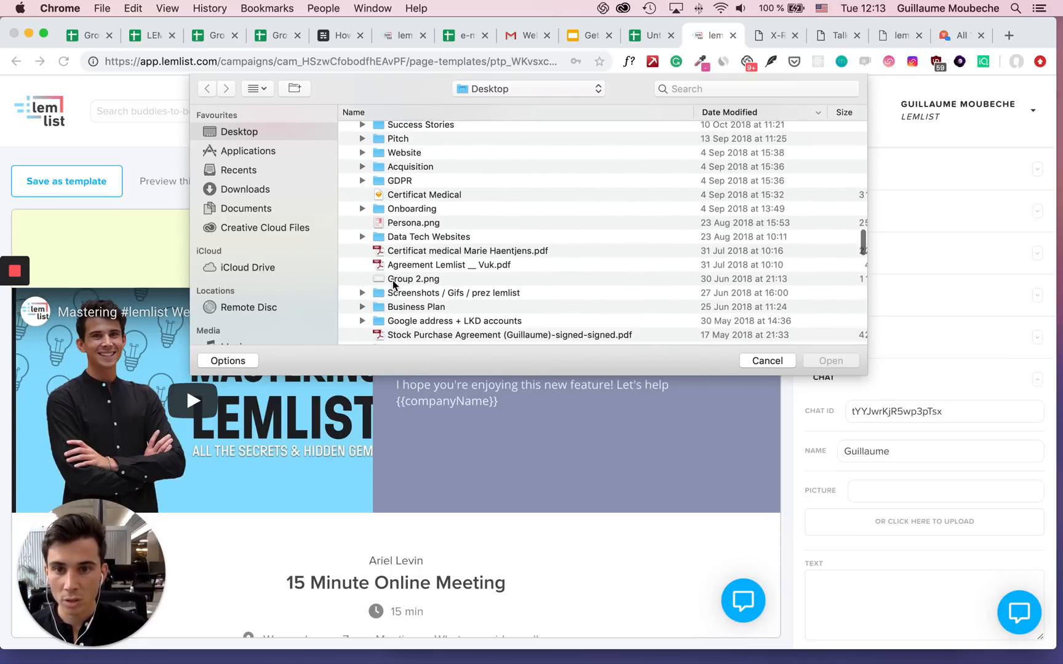
click(404, 260)
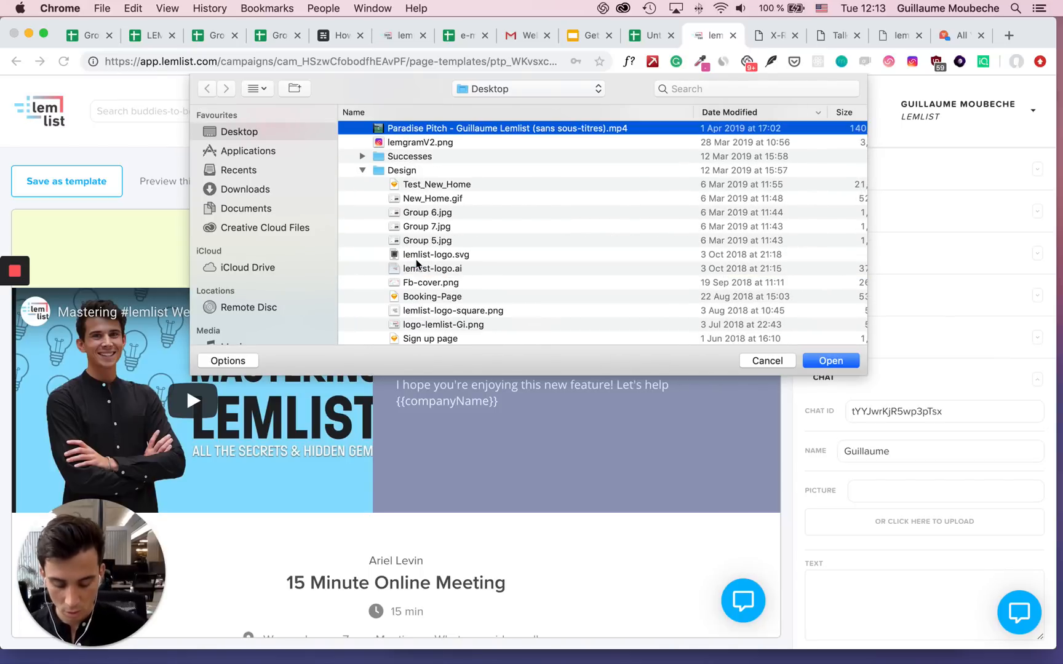
scroll(down, 3)
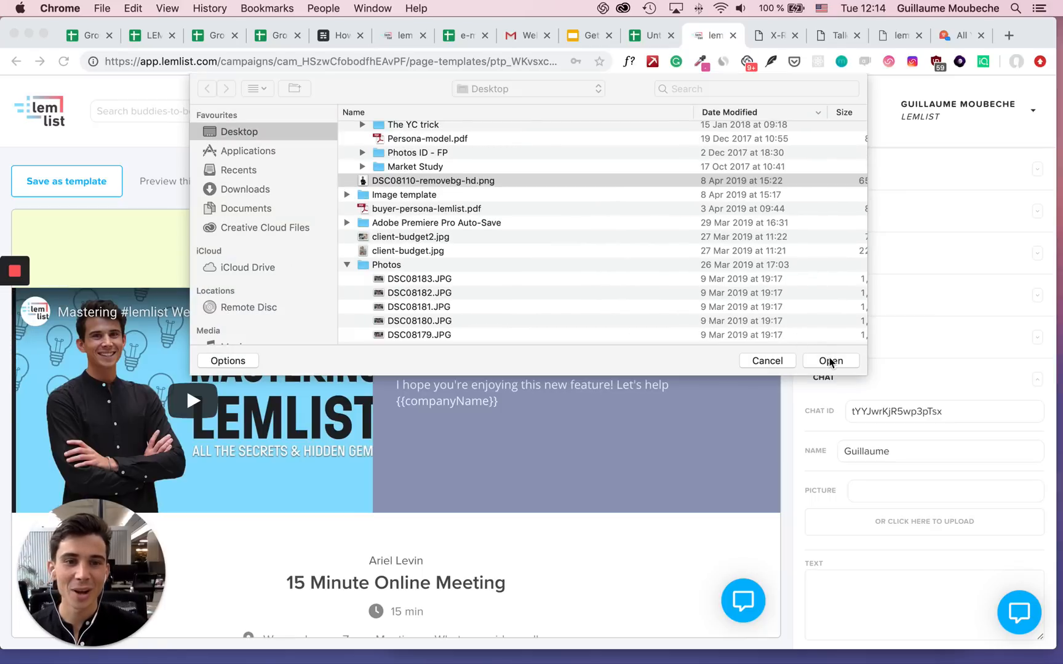
click(830, 360)
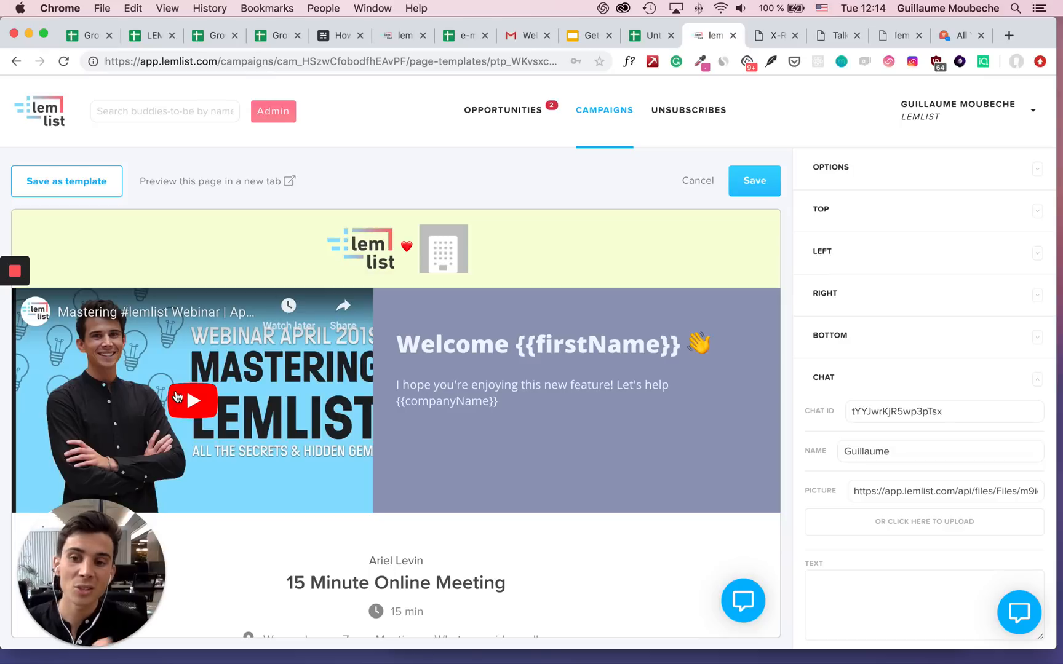
mouse_move(197, 417)
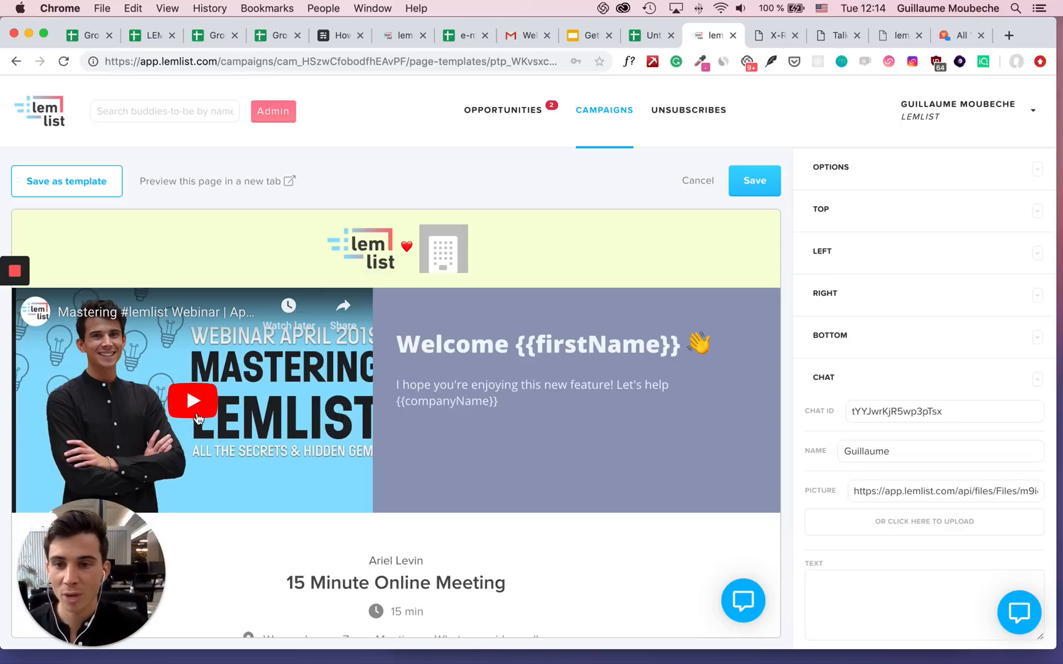
Step: Play the webinar video in the preview and skip to its end to trigger the chat bubble
click(192, 399)
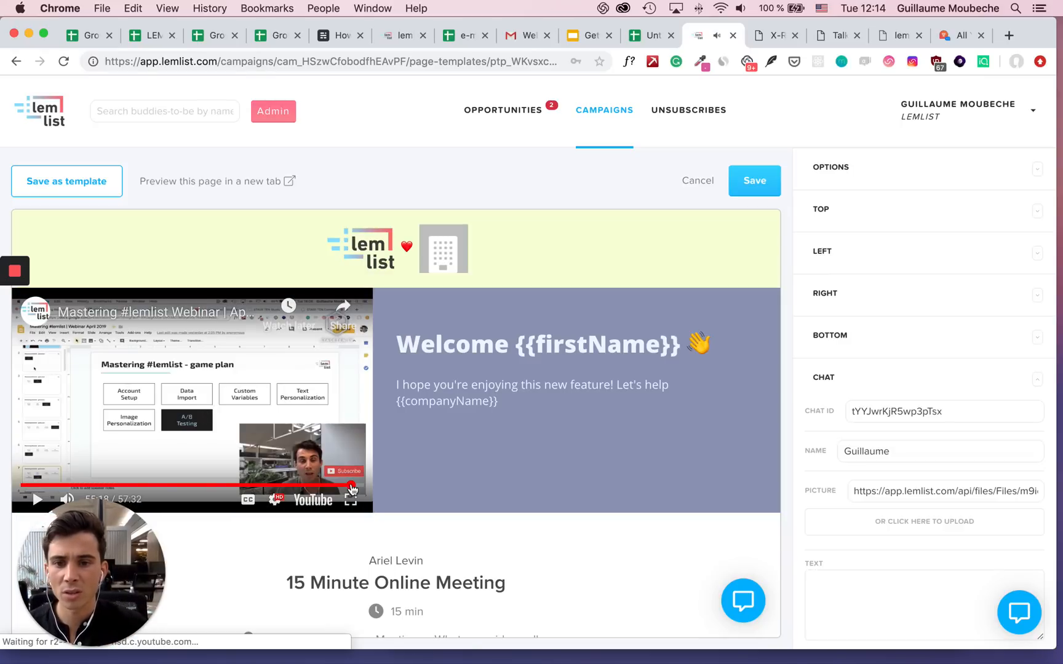
click(38, 500)
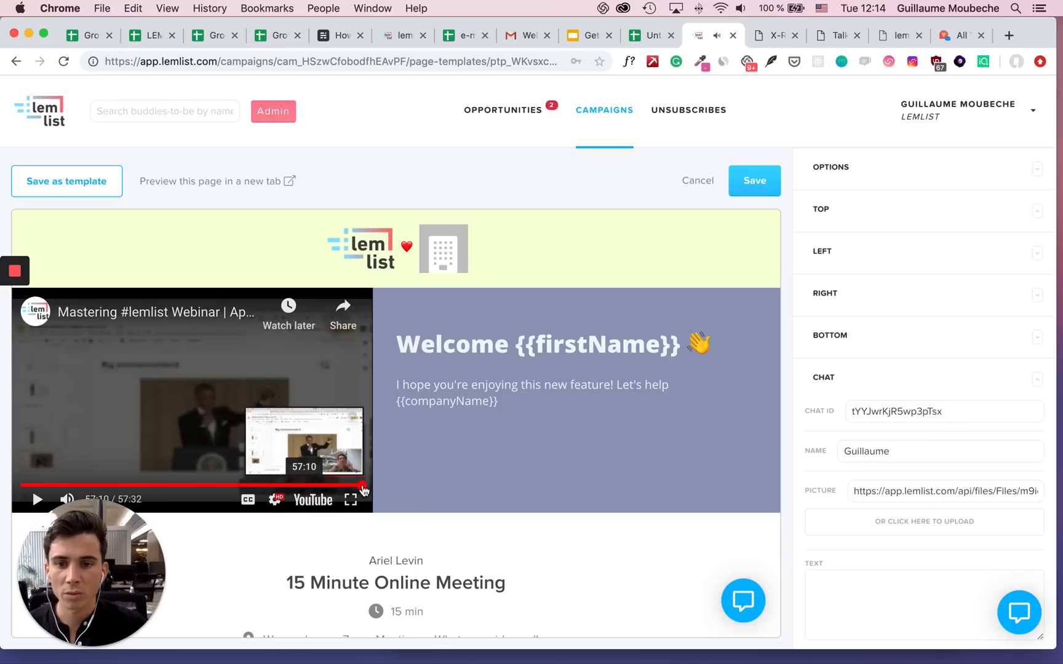
click(38, 499)
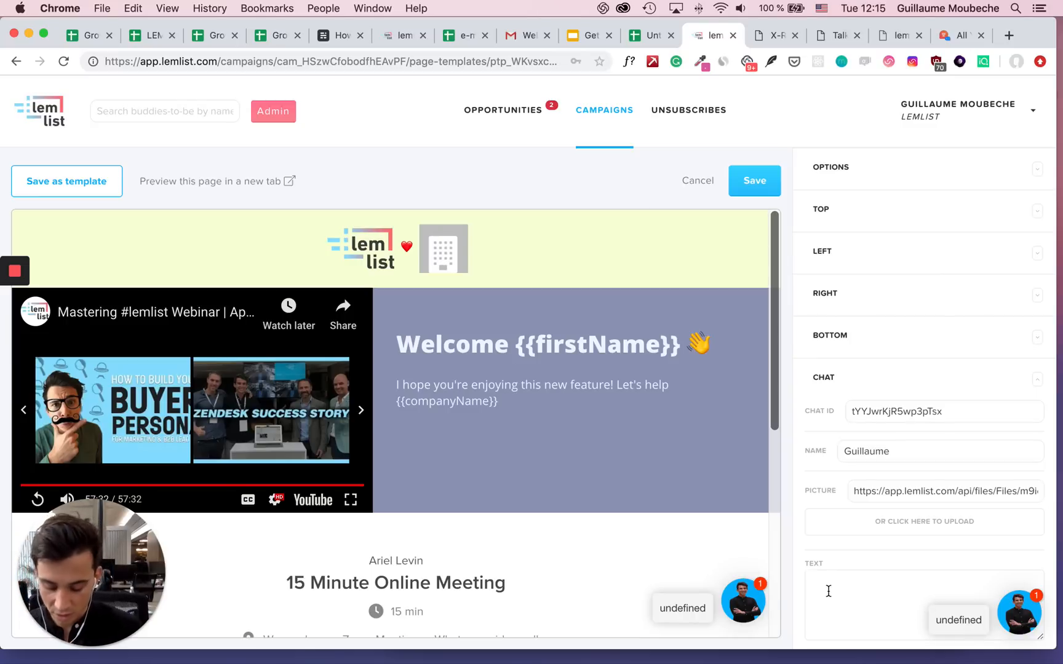
Step: Type the chat text 'Hey {{firstName}}' and, two lines below, 'Ready to have a chat?'
text(Hey {{firstName)
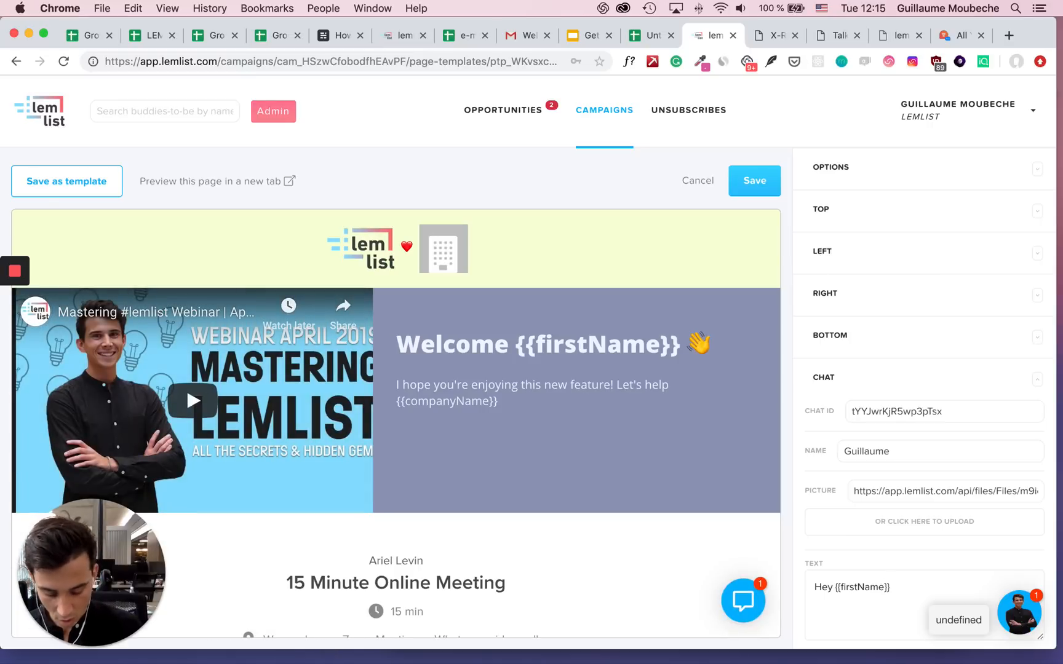
text(Ready)
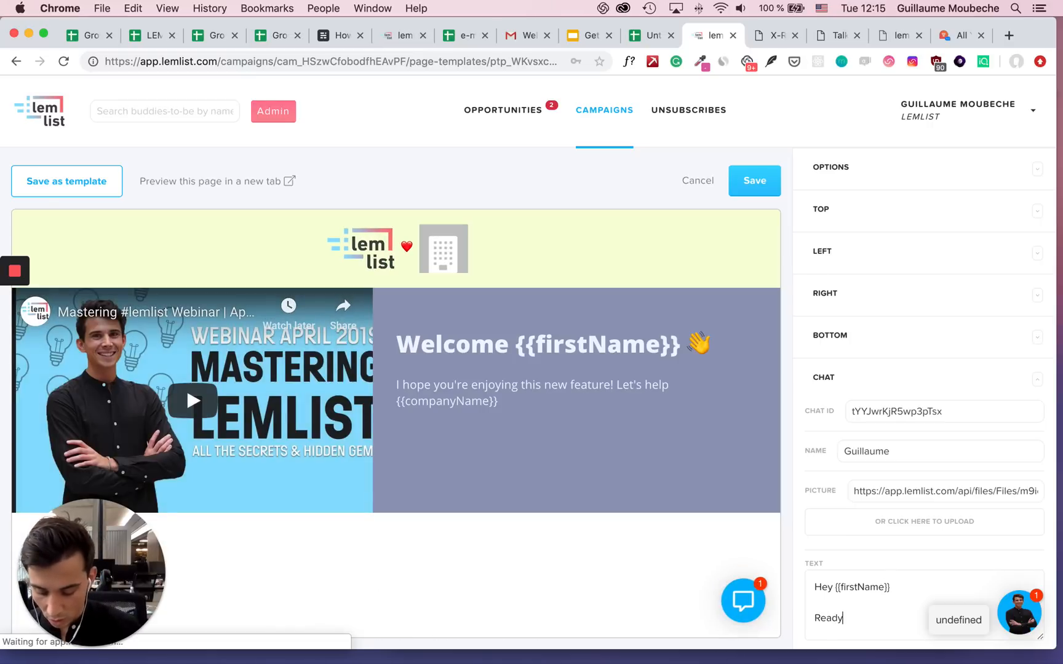
text(to havea)
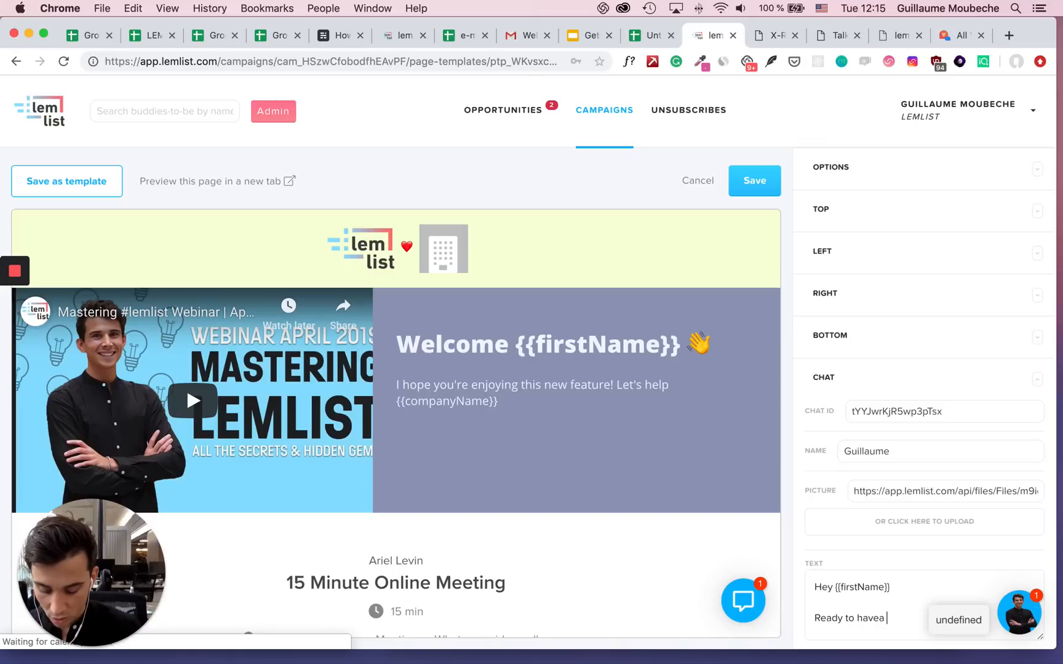
text(chat?)
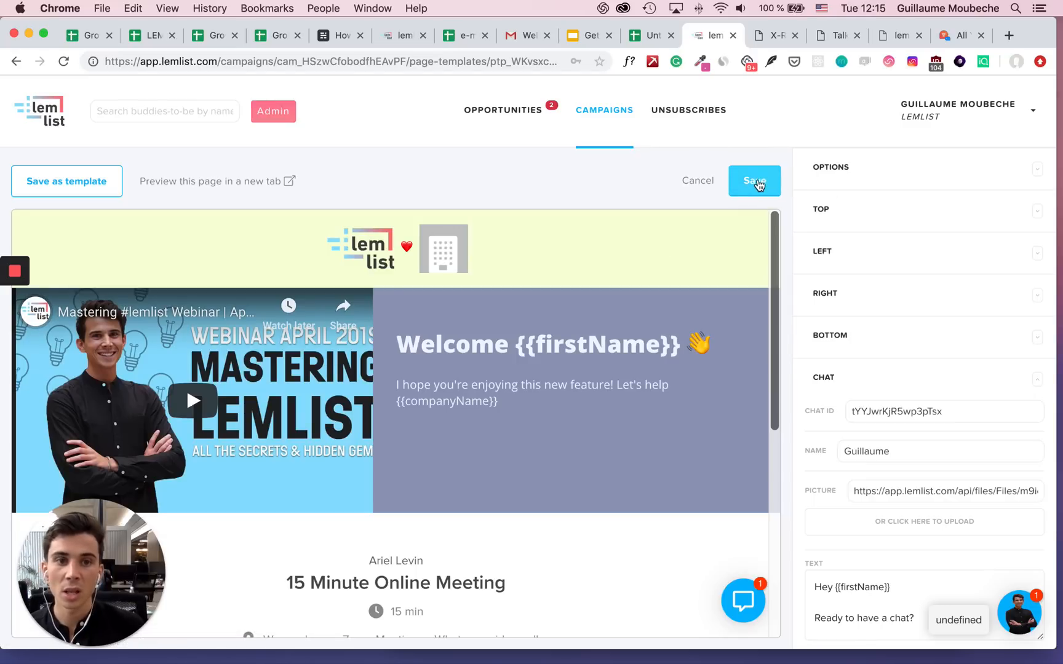
Step: Save the page, advance to campaign options, choose the sender address, and create 'test platinum'
click(753, 180)
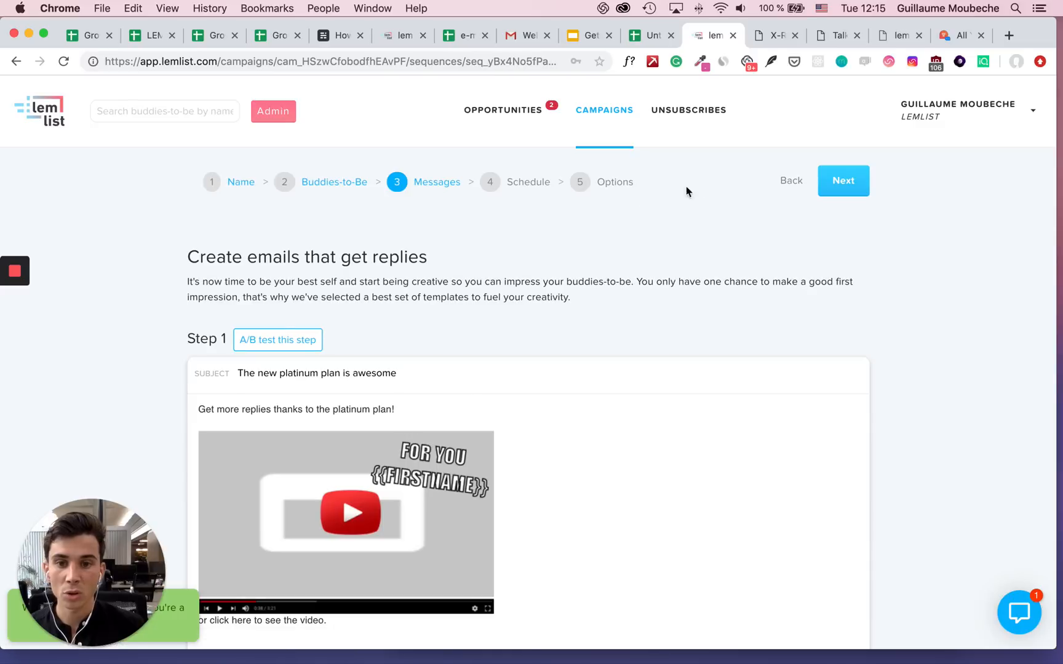
click(842, 180)
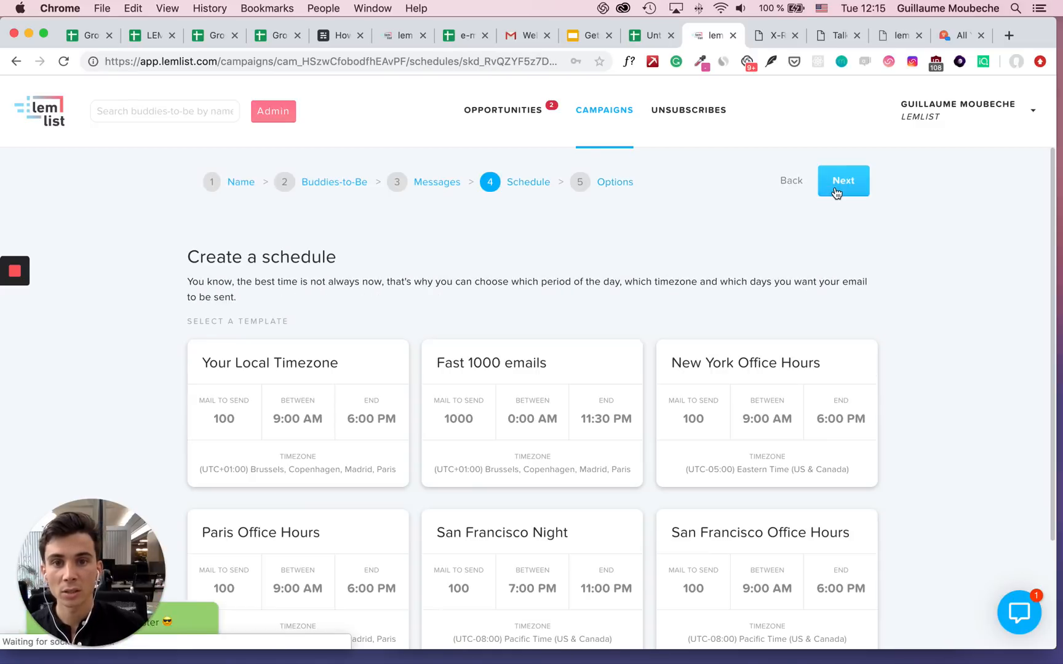
click(842, 180)
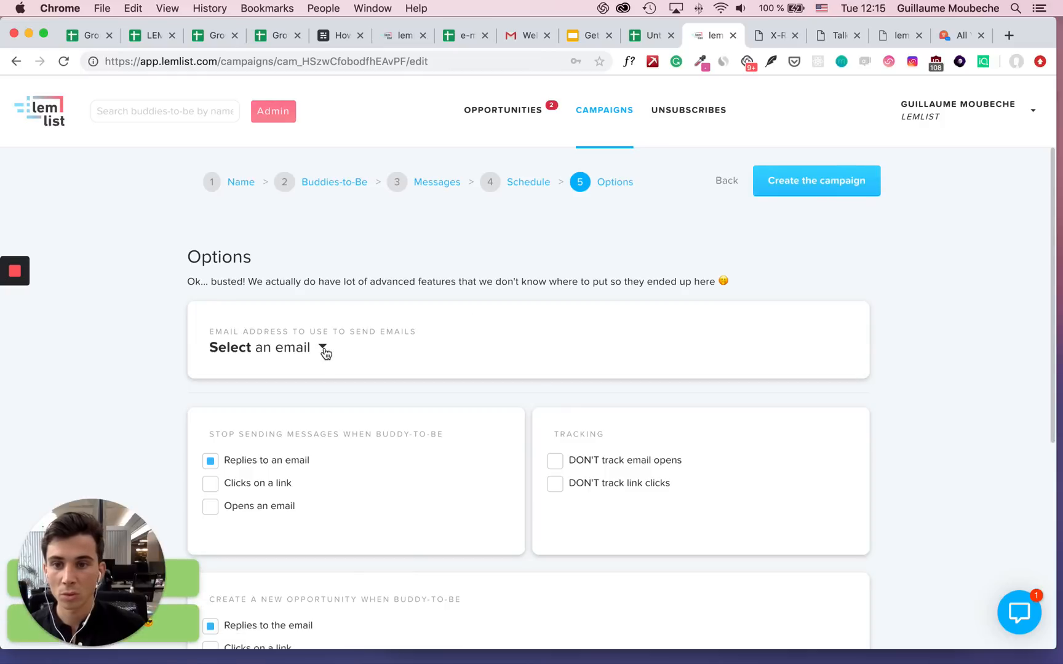
click(528, 182)
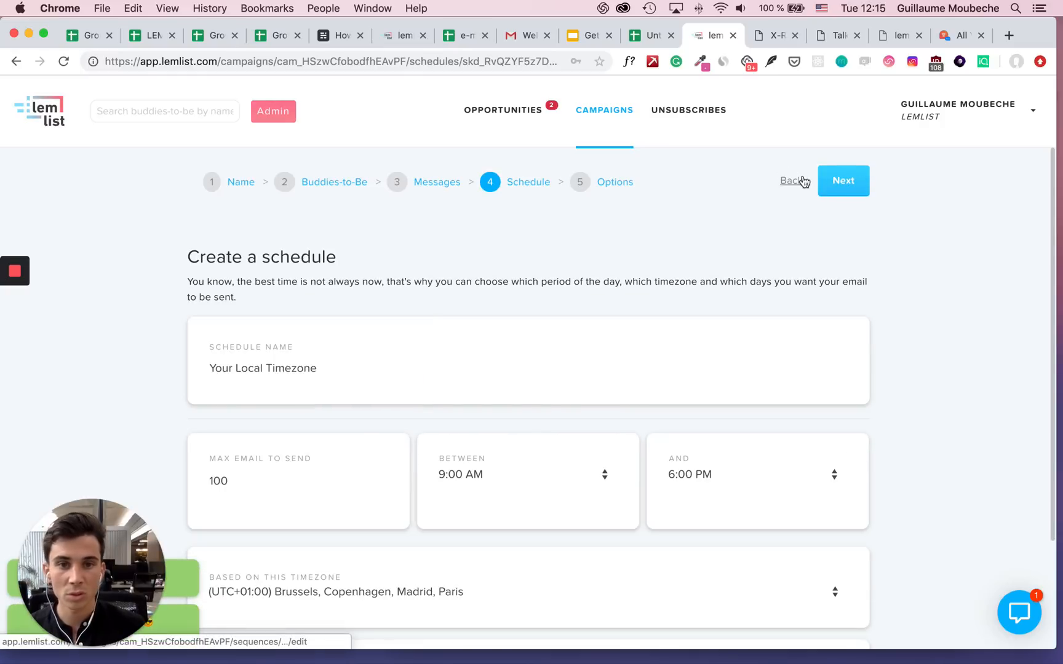
click(842, 180)
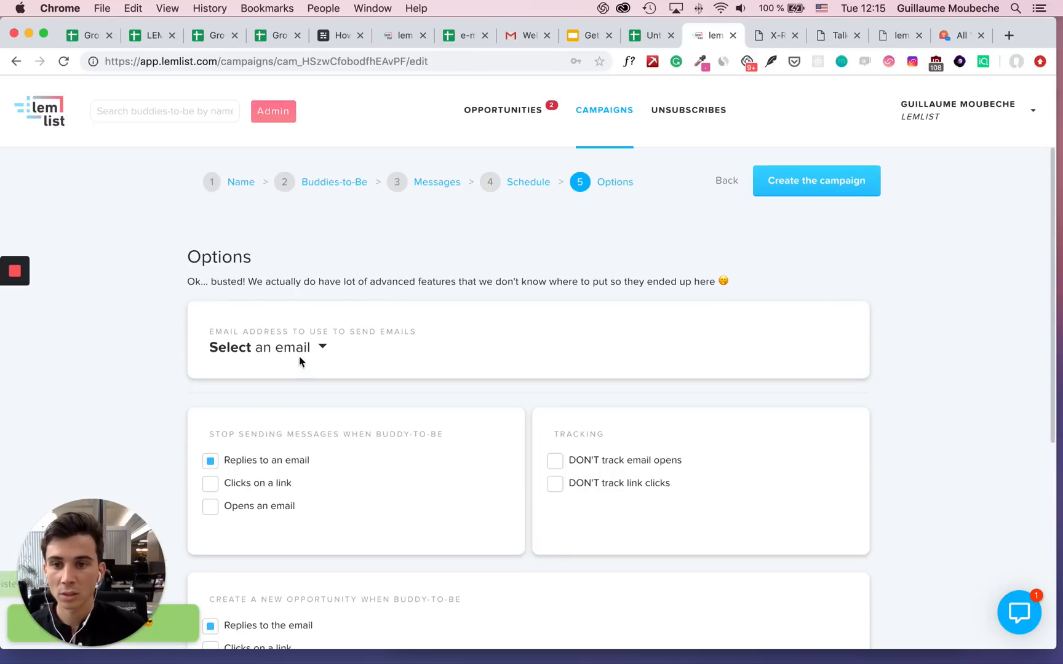
click(267, 347)
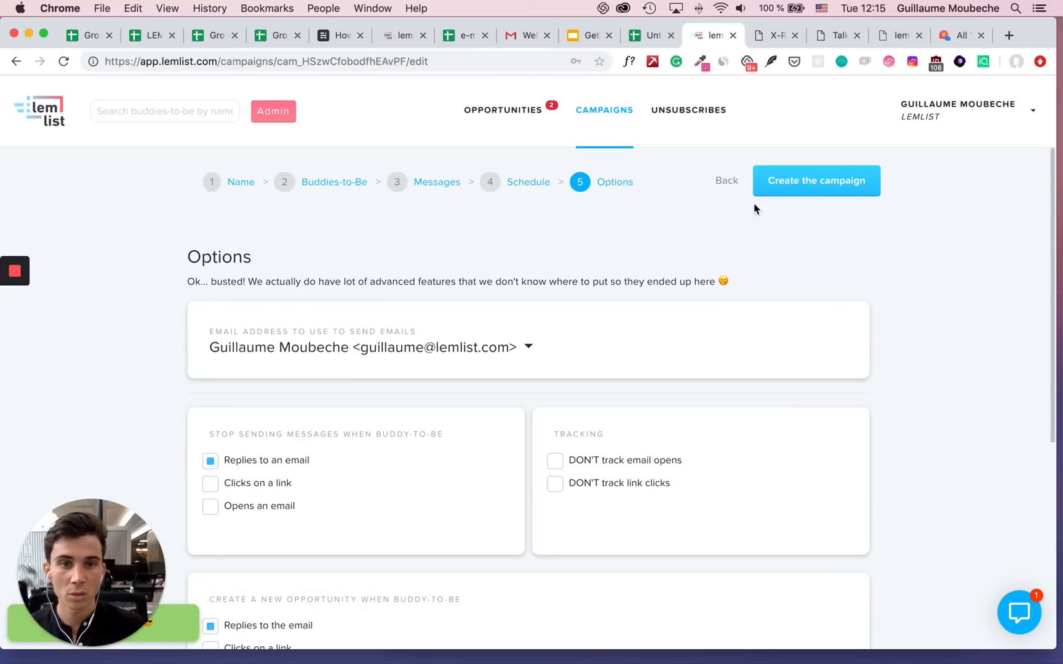
click(816, 180)
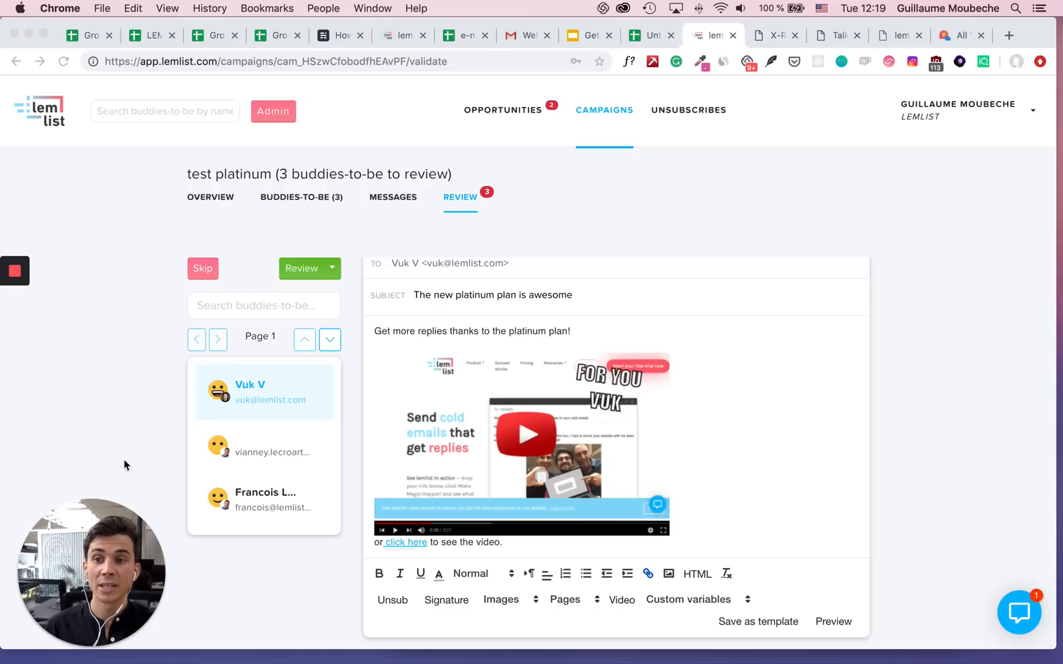
mouse_move(736, 503)
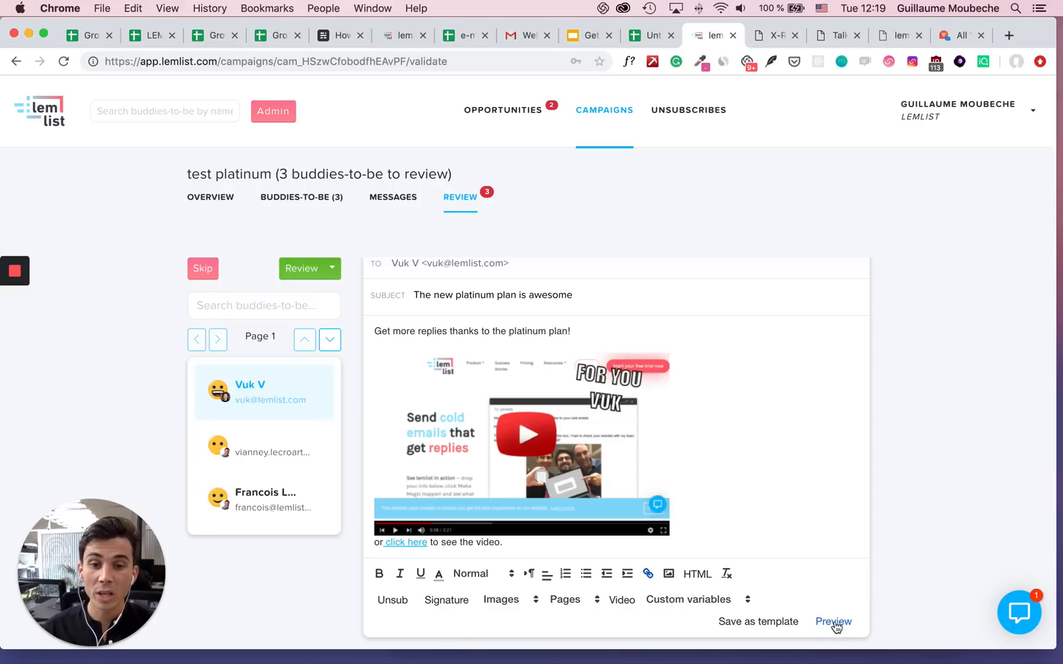
click(833, 622)
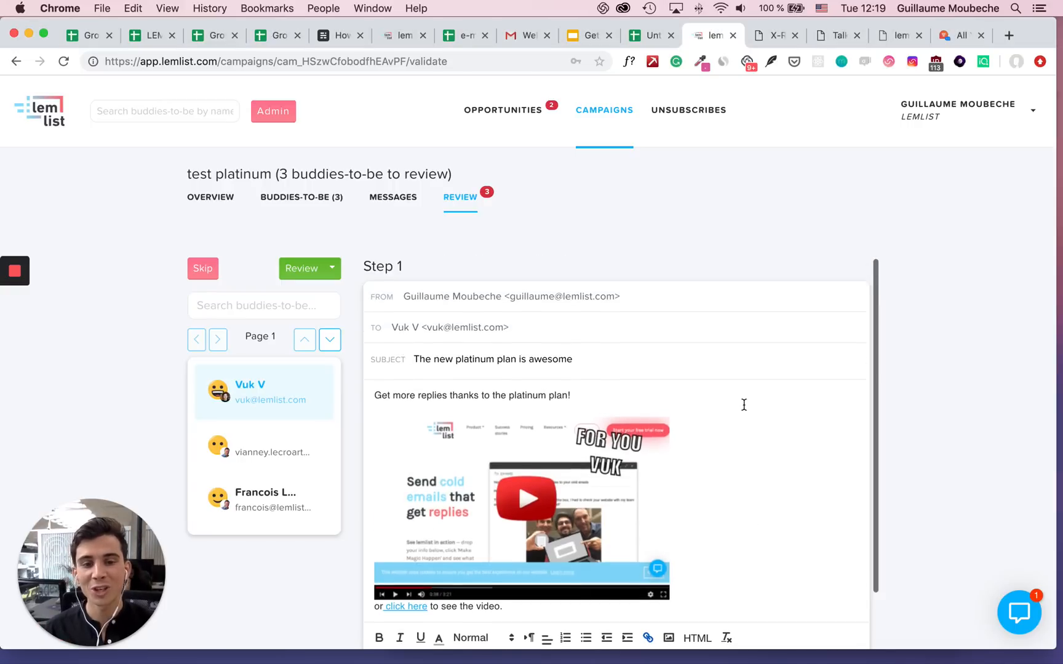
click(833, 621)
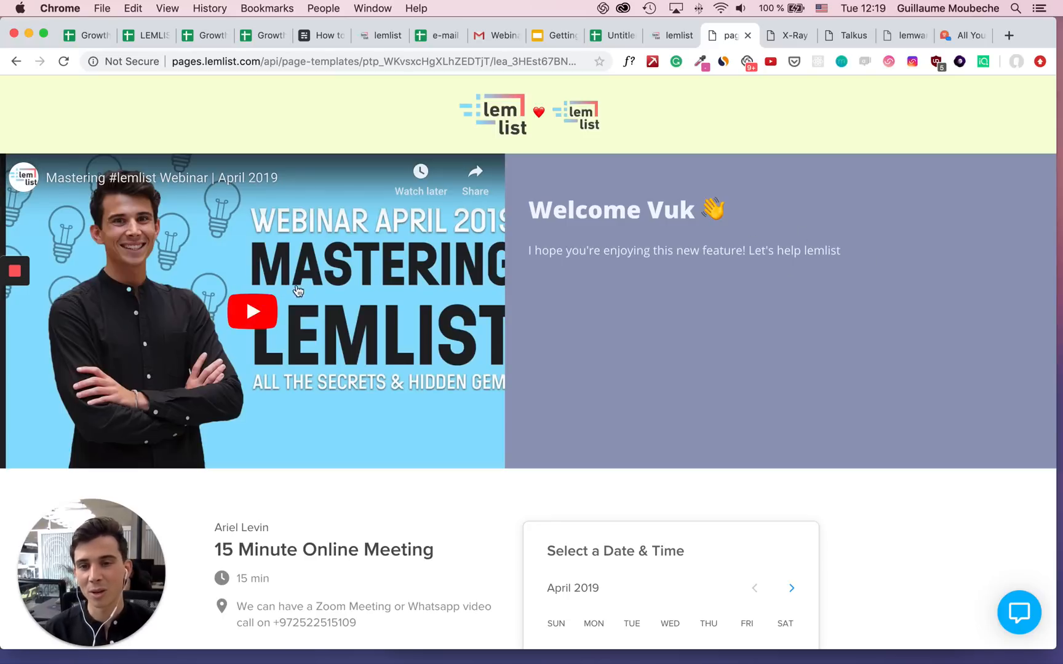
Step: Play the webinar video and skip to its end to trigger the 'Hey Vuk, Ready to have a chat?' greeting
click(252, 311)
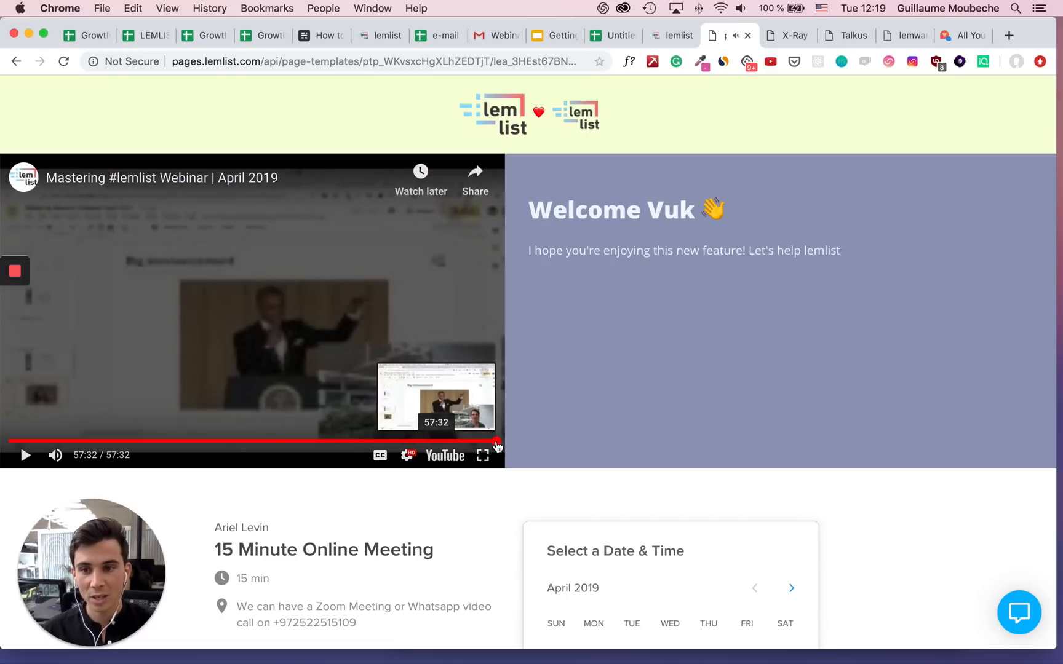
click(25, 455)
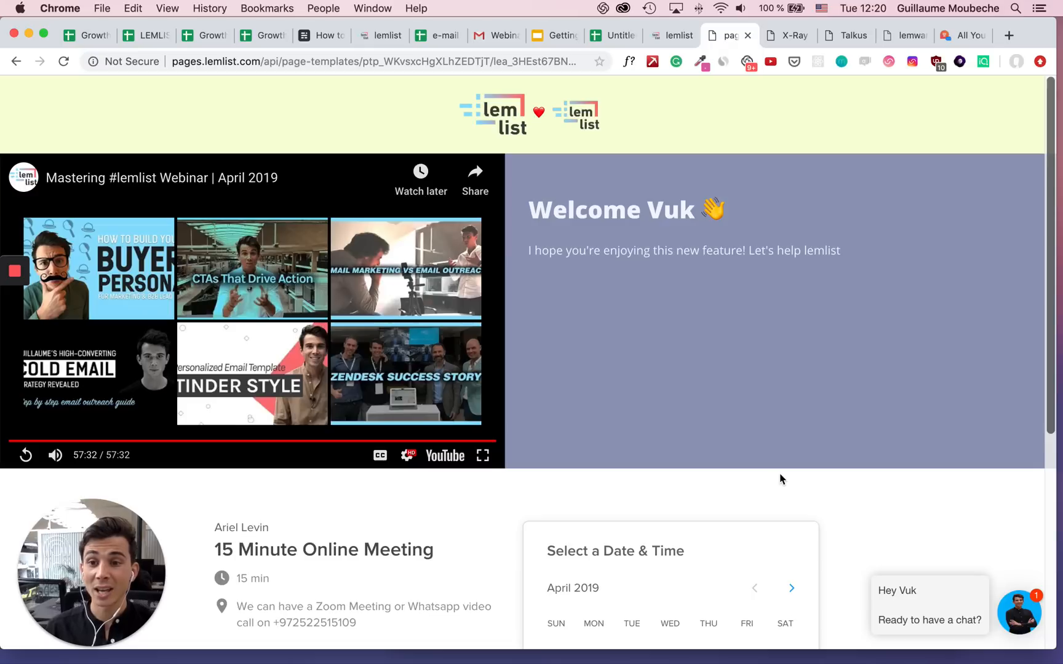
mouse_move(605, 410)
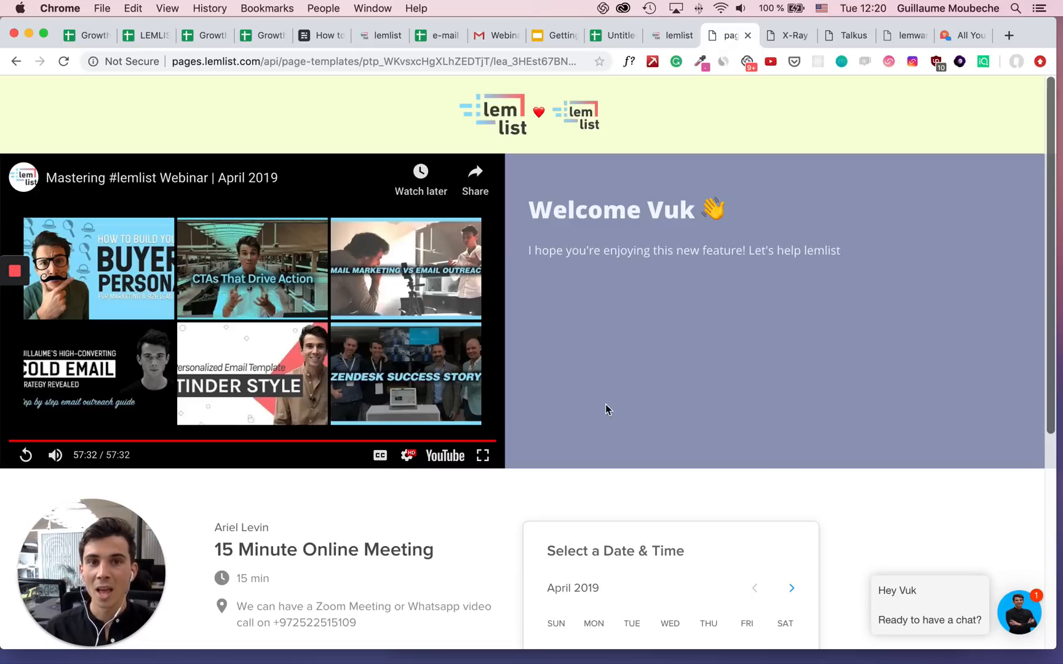